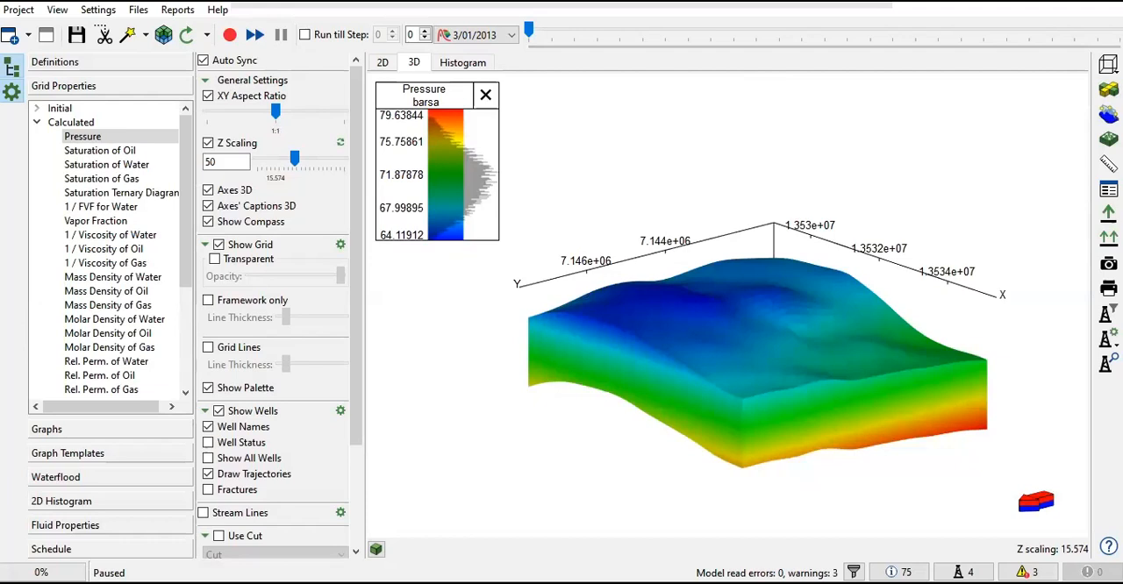
pyautogui.moveTo(137, 11)
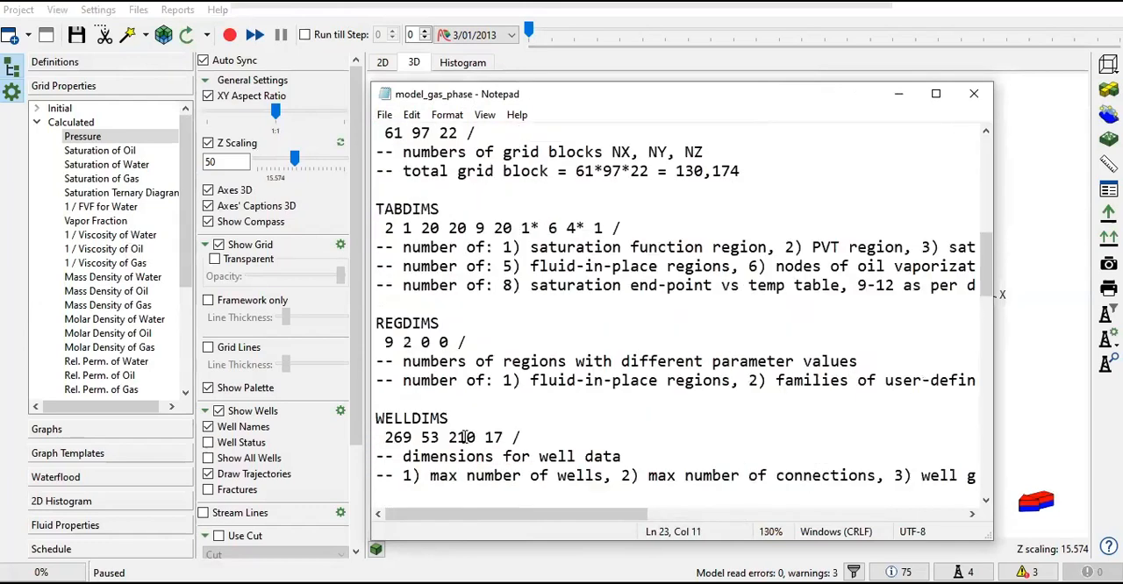
# Scroll from GRIDOPTS through the CO2SOL keyword to the include sections and close the file
pyautogui.scroll(-3)
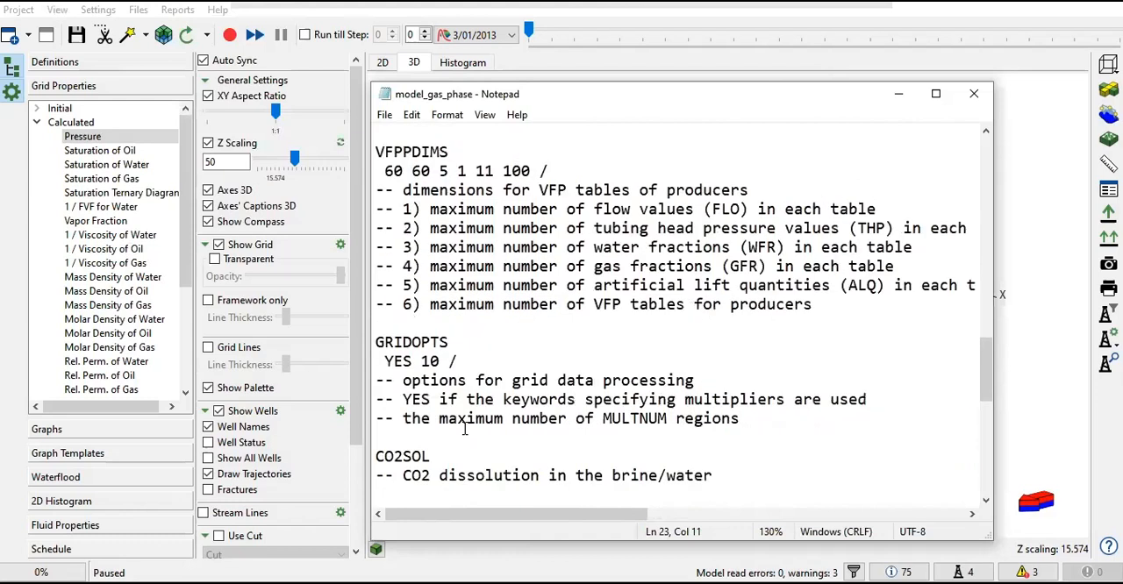
pyautogui.scroll(-3)
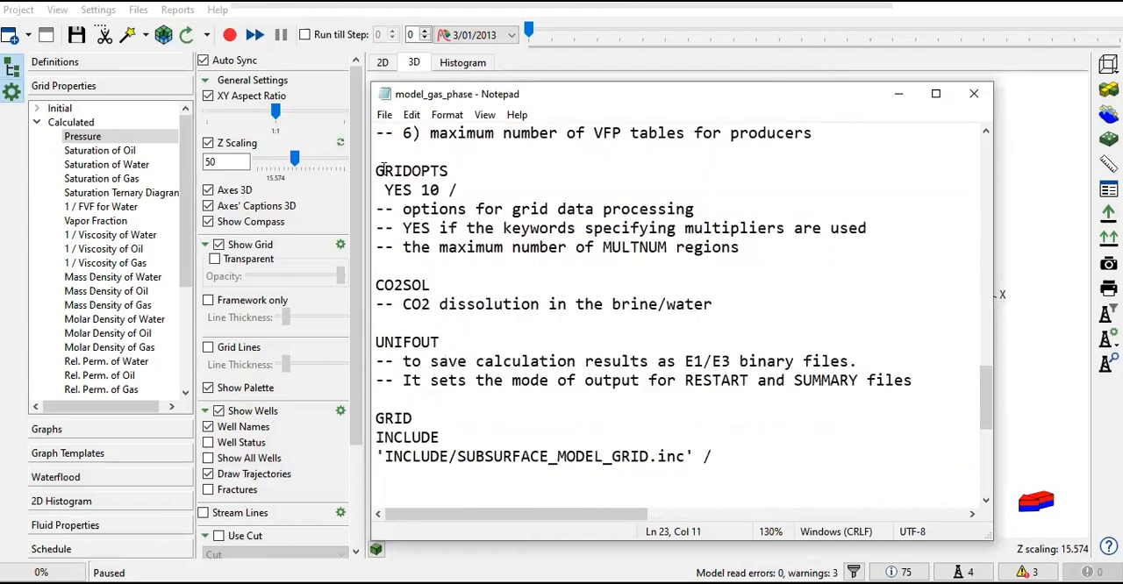
pyautogui.click(377, 284)
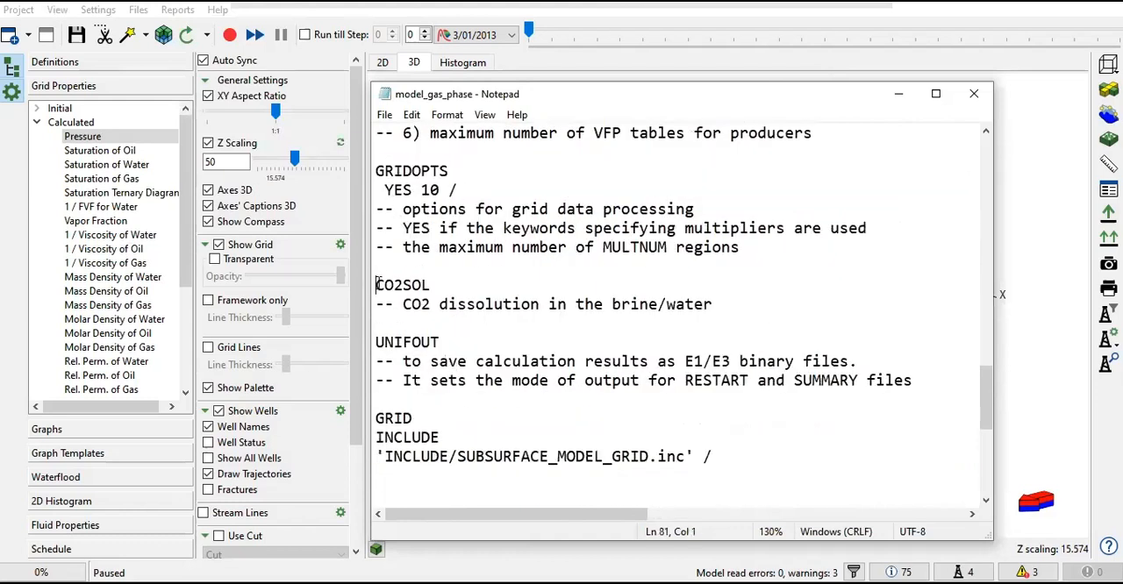
pyautogui.moveTo(375, 284); pyautogui.dragTo(638, 306)
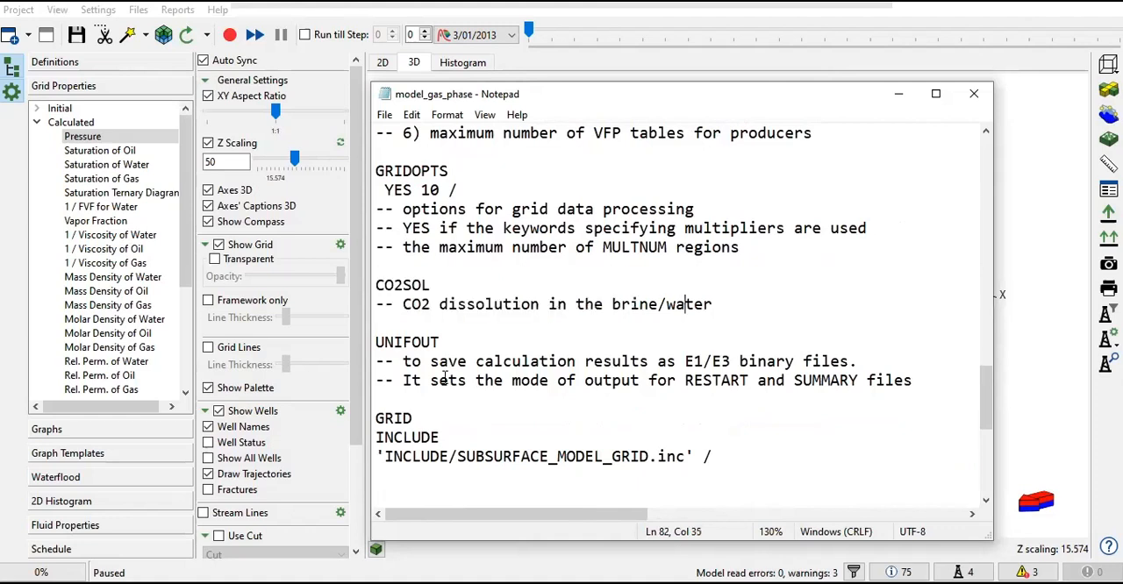
pyautogui.doubleClick(407, 228)
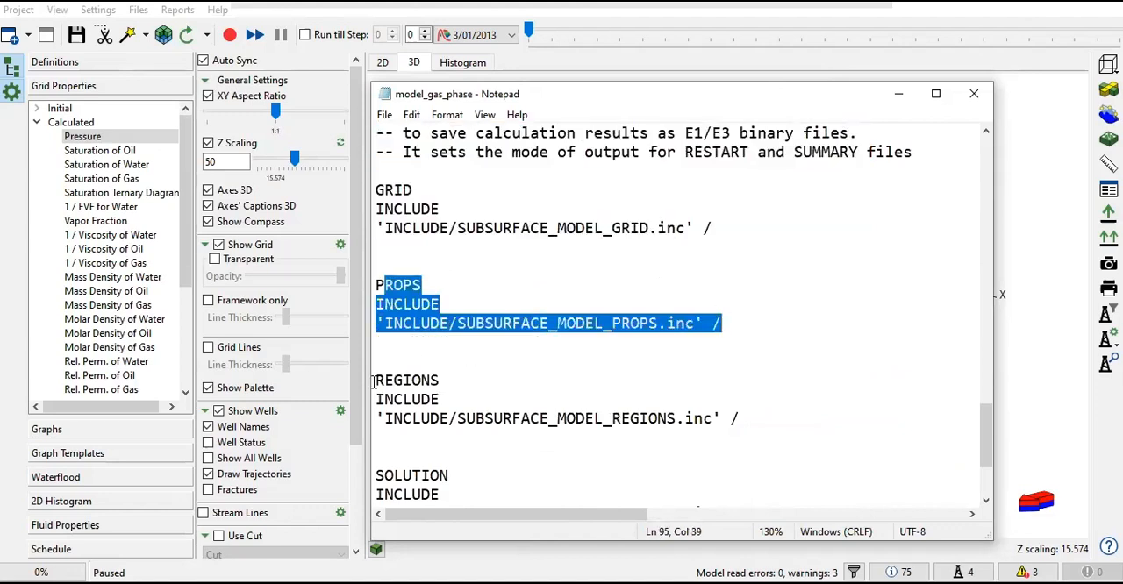
pyautogui.scroll(-3)
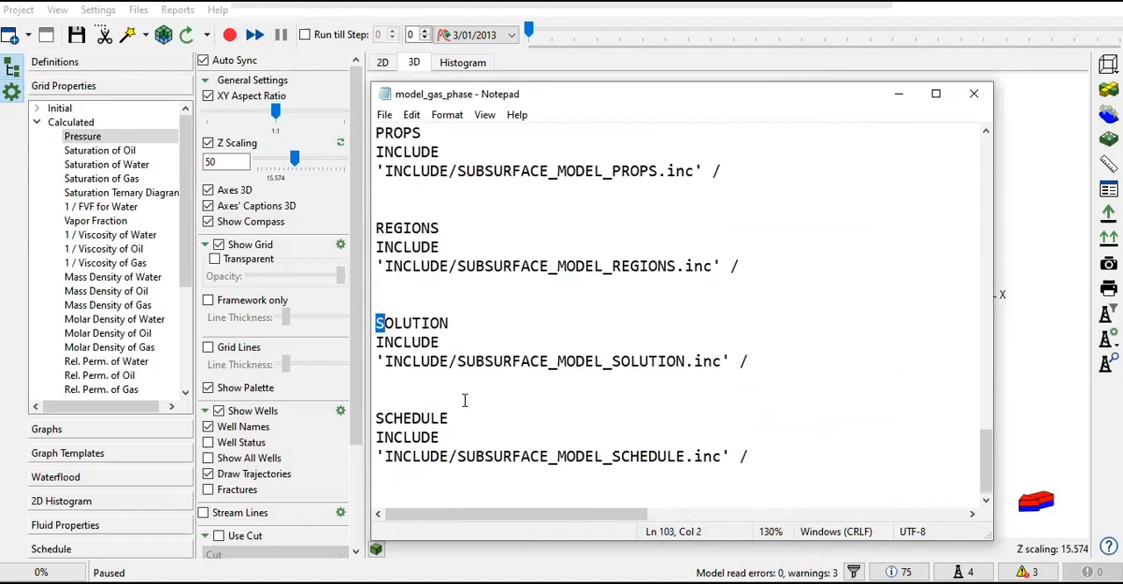
pyautogui.scroll(3)
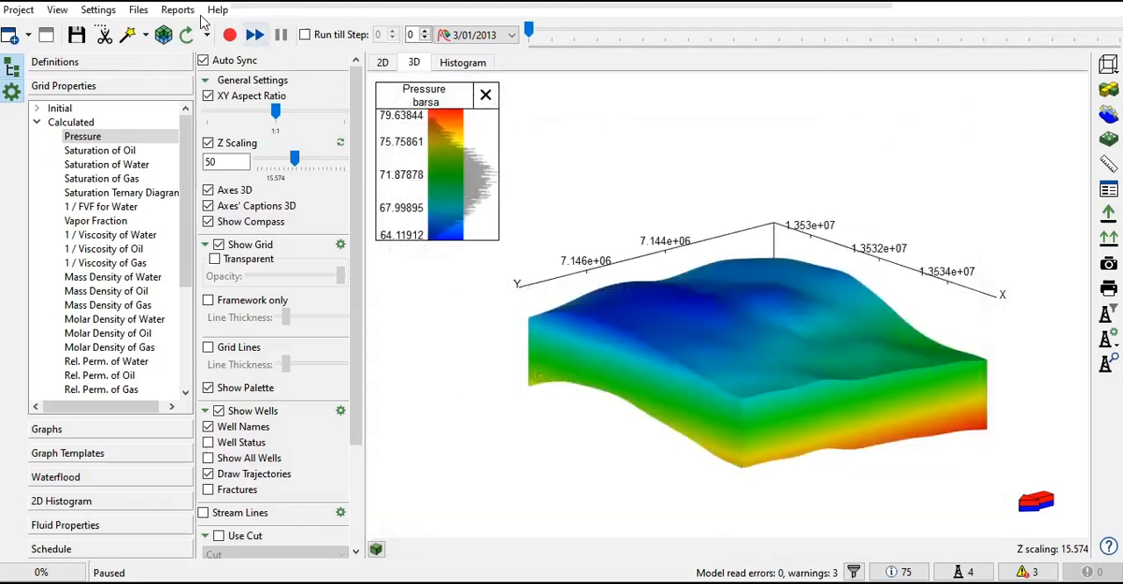
# Show the model files list, then expand the Initial group in the Grid Properties tree
pyautogui.click(137, 11)
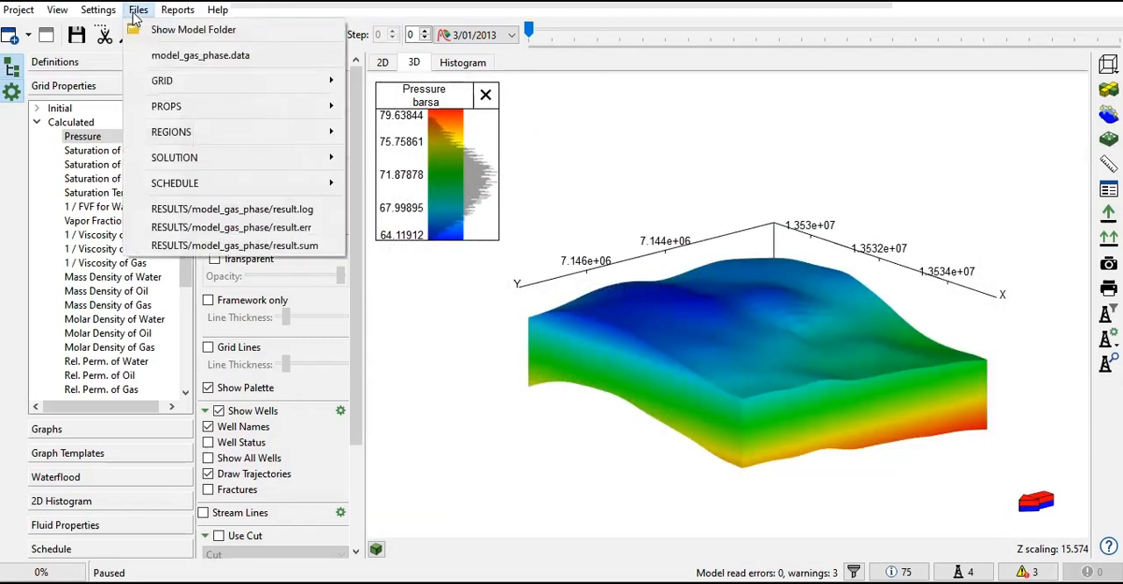
pyautogui.click(161, 81)
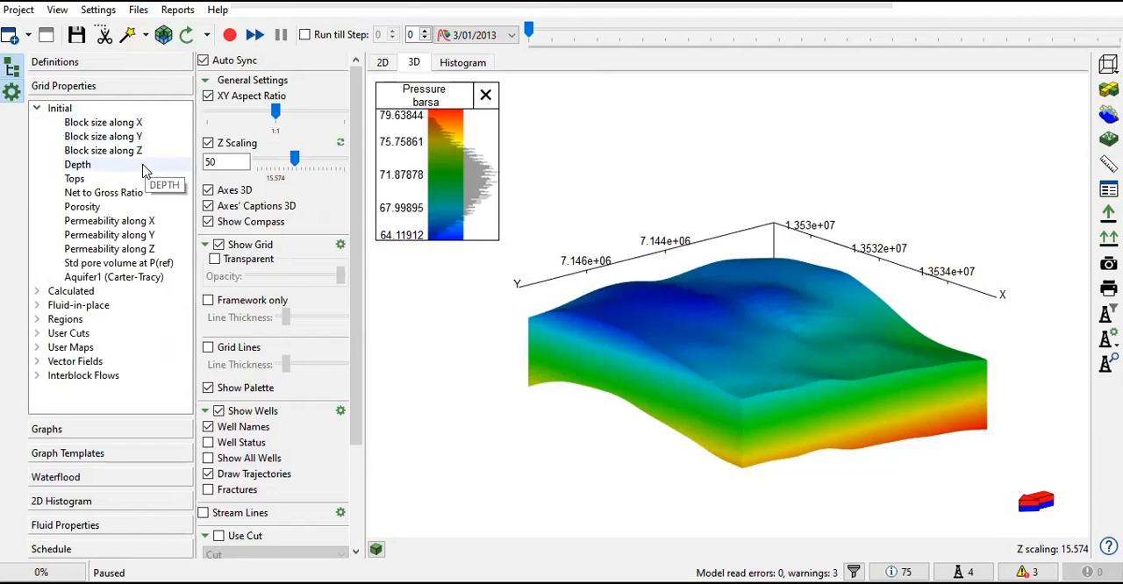
# Show block size X and Y, depth, tops, net-to-gross and porosity on the 3D grid in turn
pyautogui.click(102, 123)
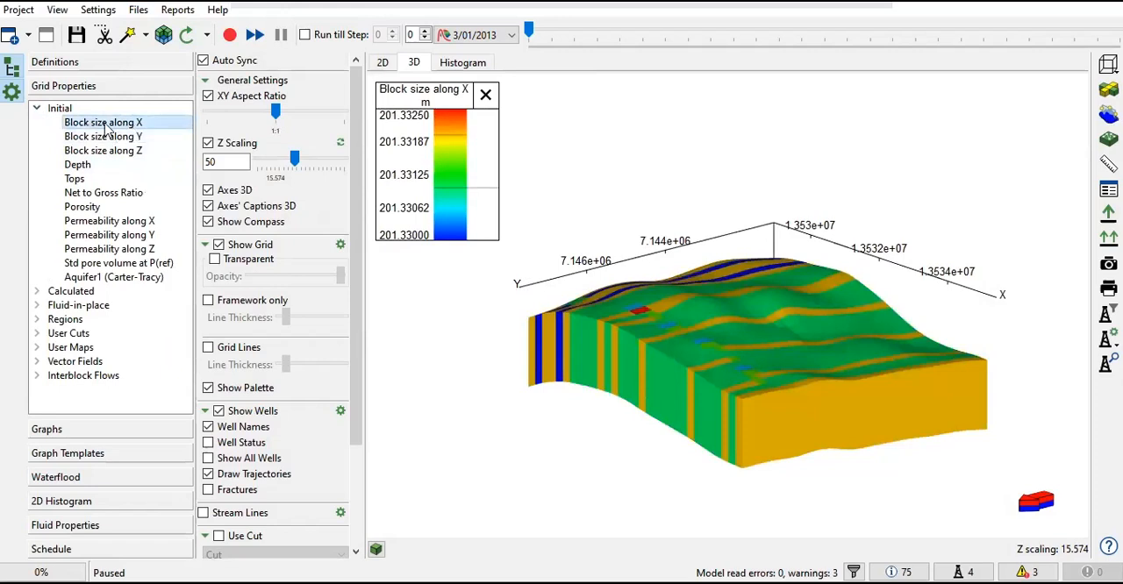
pyautogui.click(101, 137)
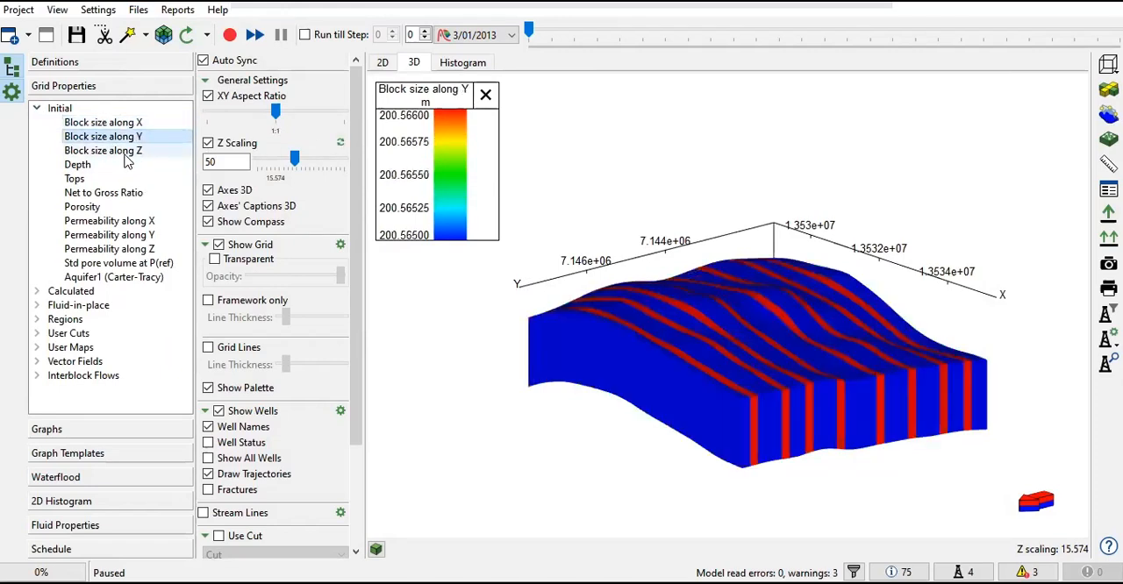
pyautogui.click(78, 165)
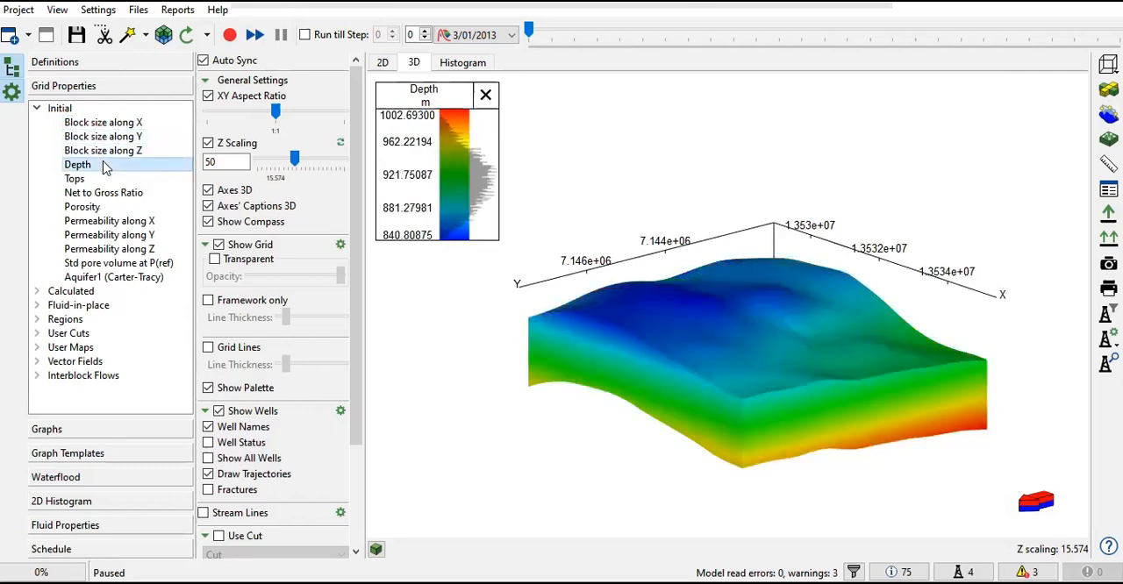
pyautogui.click(73, 179)
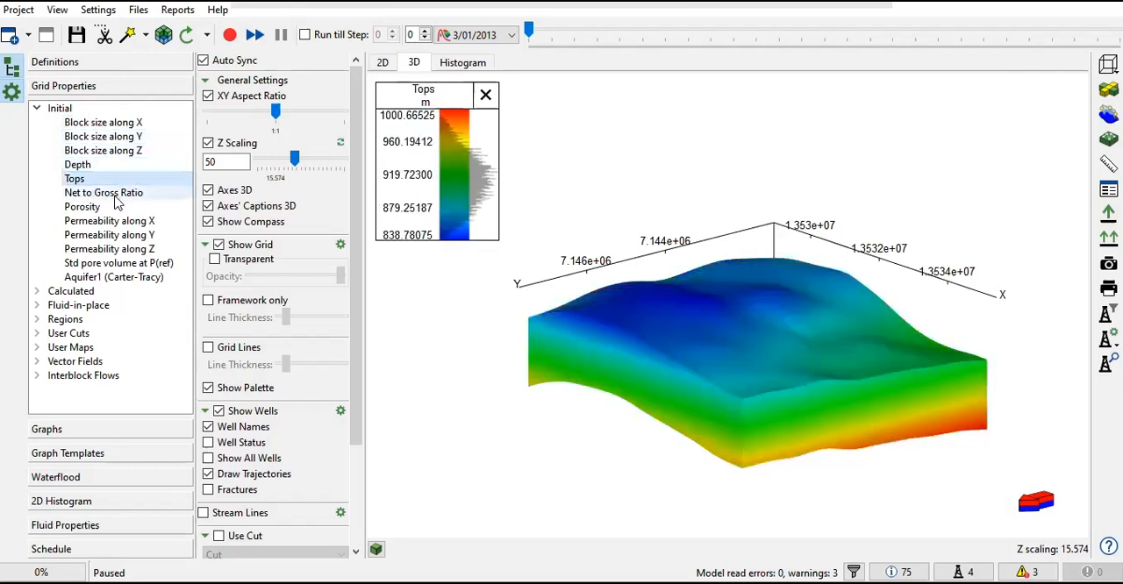
pyautogui.click(104, 193)
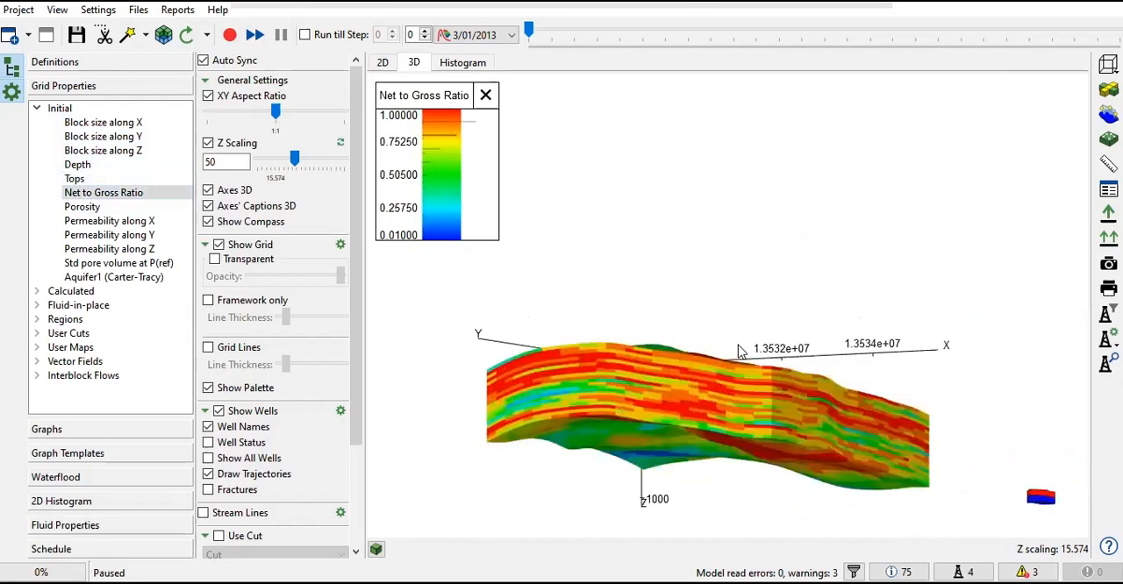
pyautogui.click(81, 207)
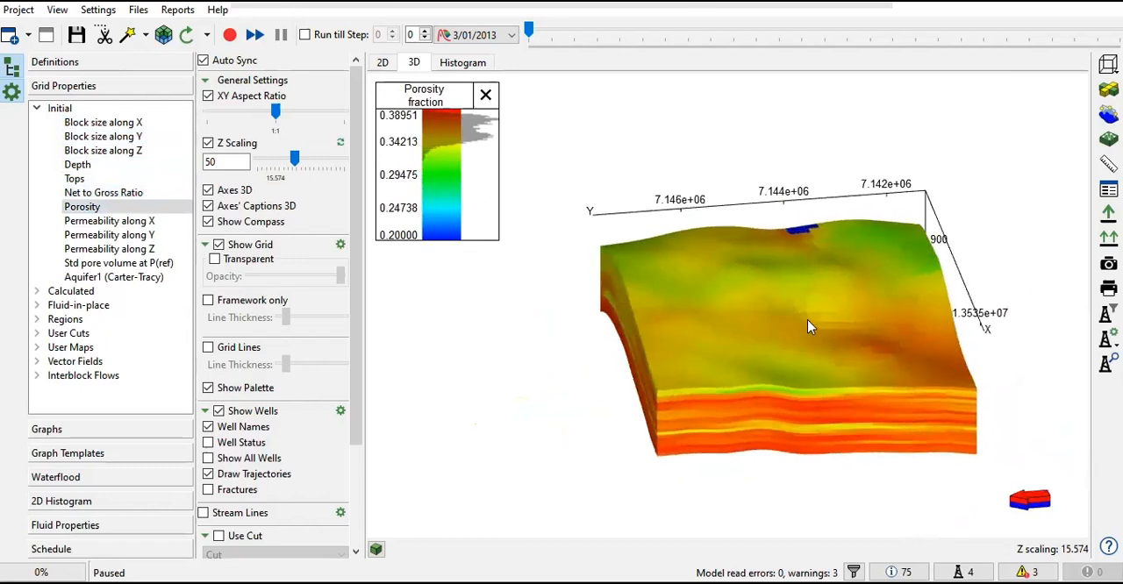
pyautogui.moveTo(807, 326); pyautogui.dragTo(821, 335)
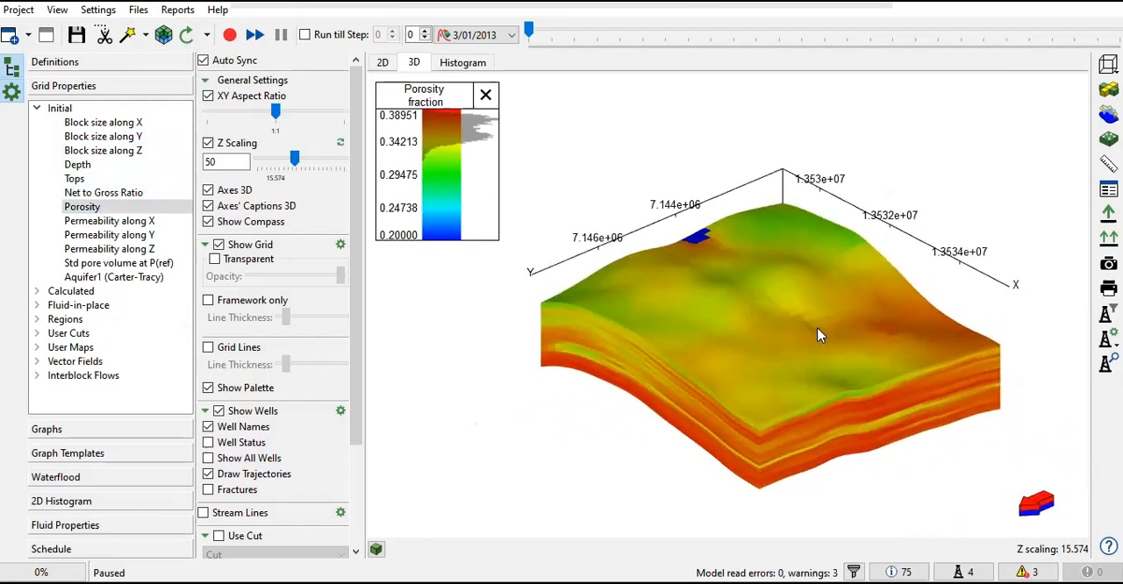
pyautogui.moveTo(711, 331)
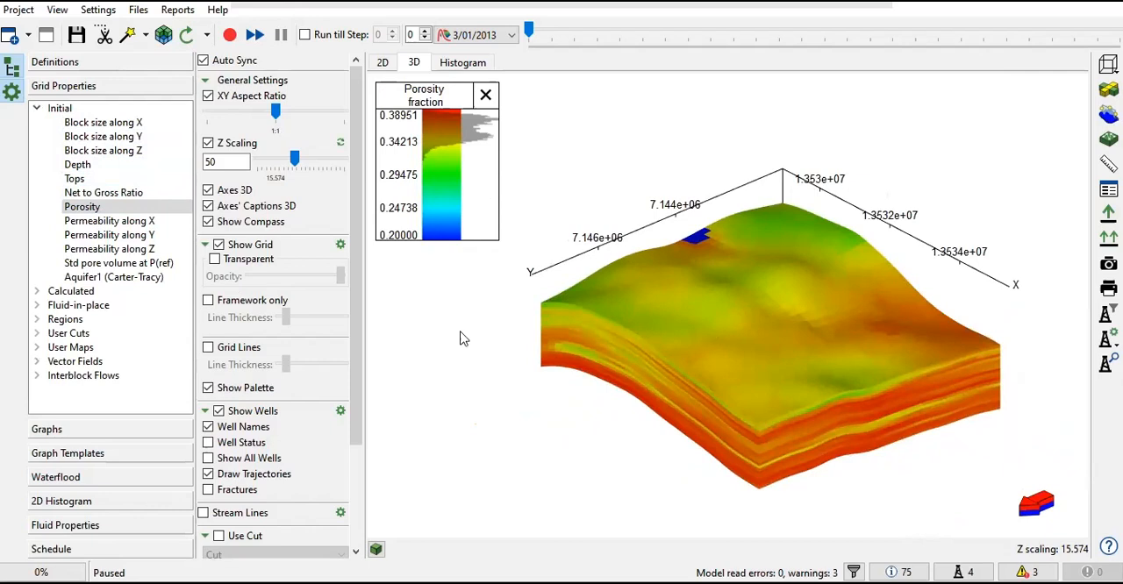
# Show permeability along X, Y and Z and standard pore volume on the 3D grid
pyautogui.click(109, 221)
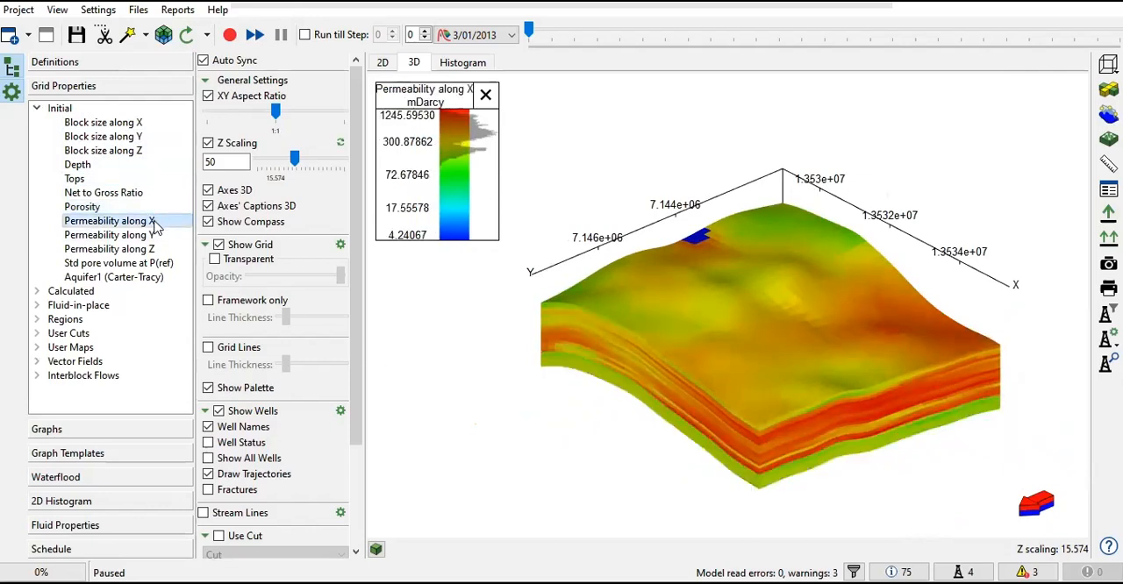
pyautogui.click(109, 236)
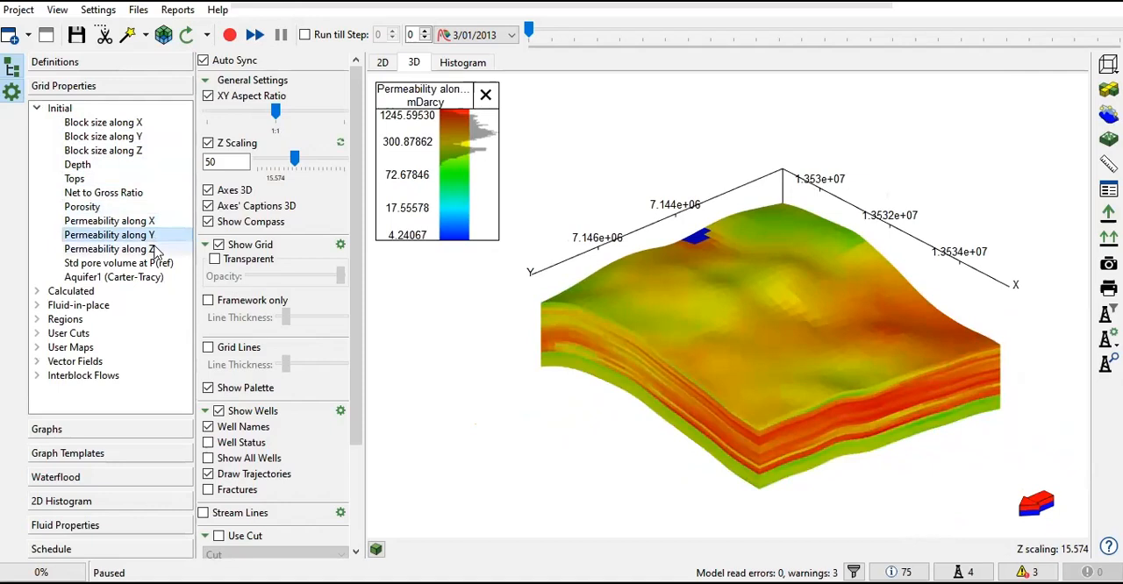
pyautogui.click(137, 11)
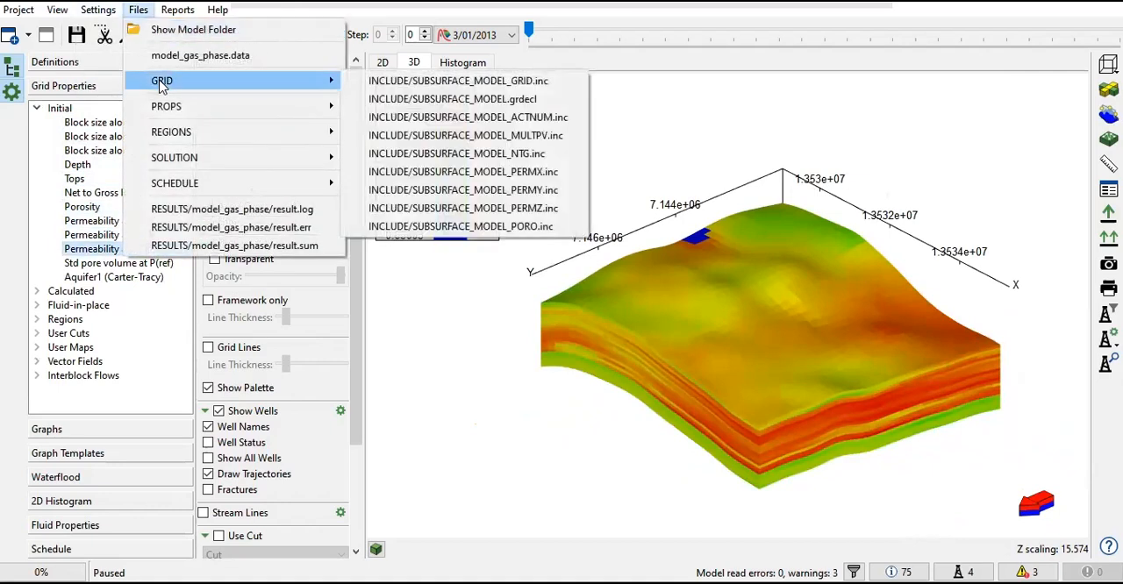
pyautogui.moveTo(176, 84)
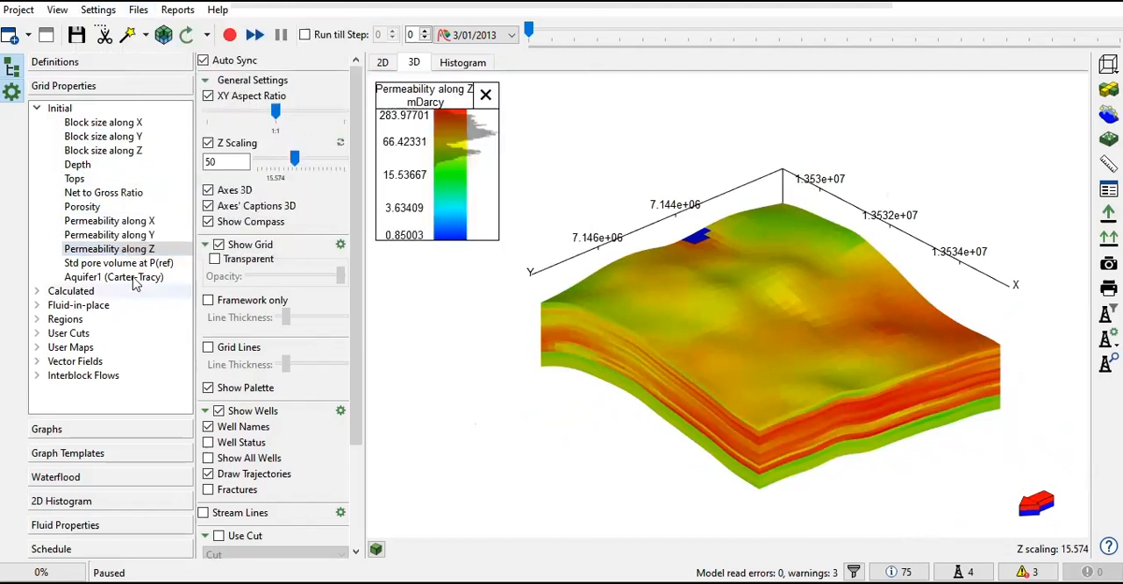
pyautogui.click(120, 263)
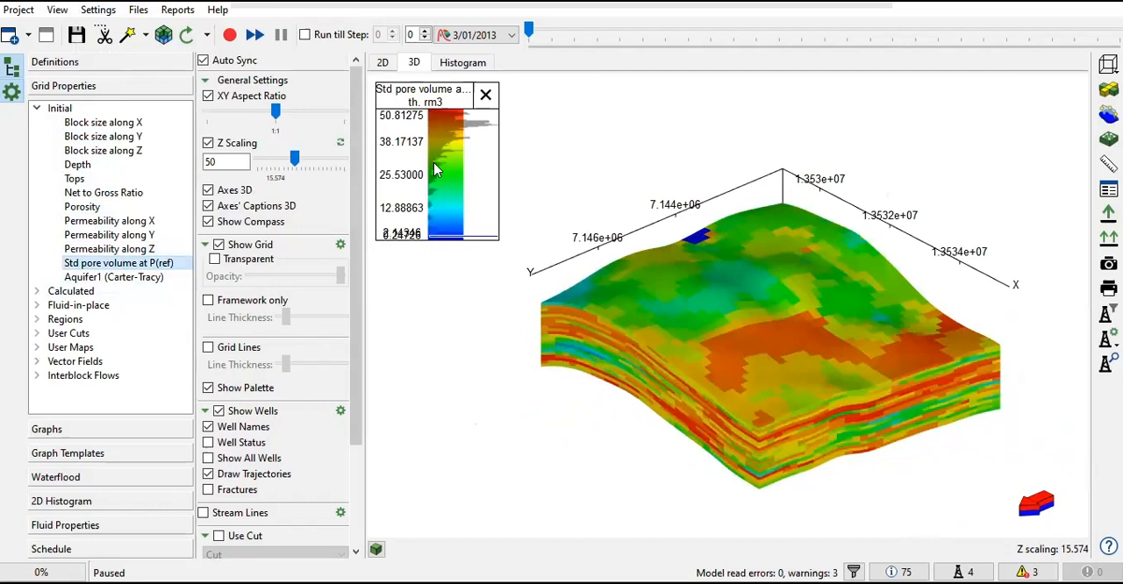
pyautogui.moveTo(741, 354)
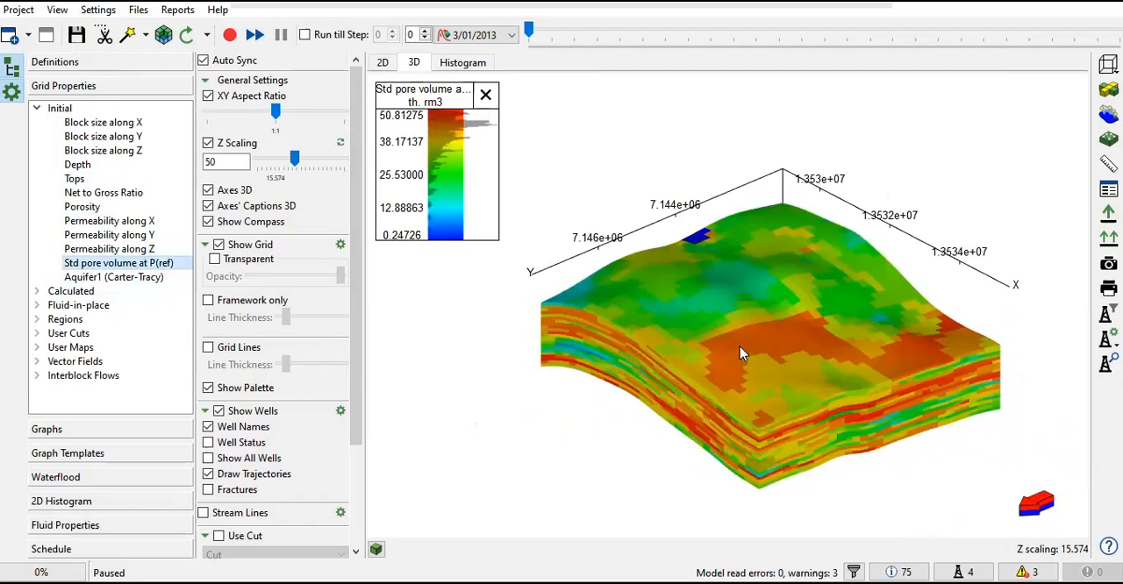
# Display the Aquifer1 (Carter-Tracy) property, view it from several sides, and collapse the Initial group
pyautogui.click(112, 277)
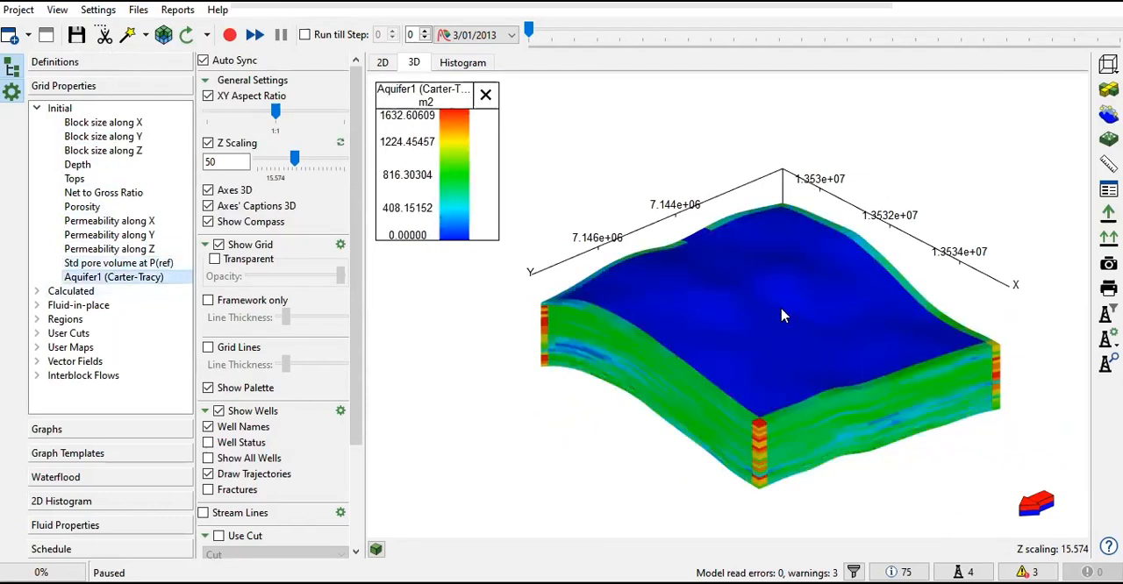
pyautogui.moveTo(782, 315); pyautogui.dragTo(810, 323)
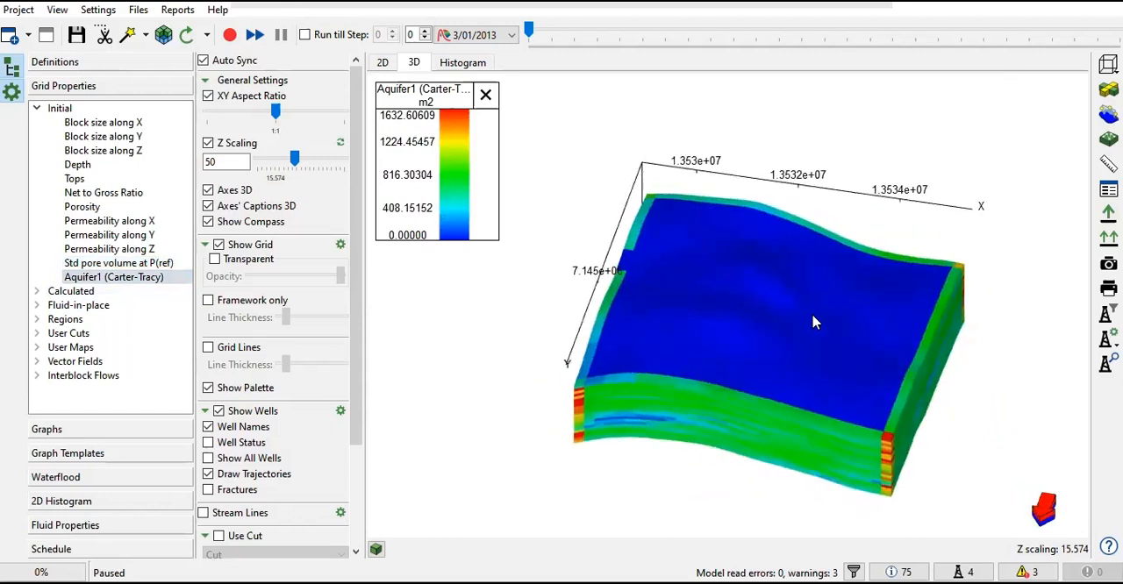
pyautogui.moveTo(814, 322); pyautogui.dragTo(758, 326)
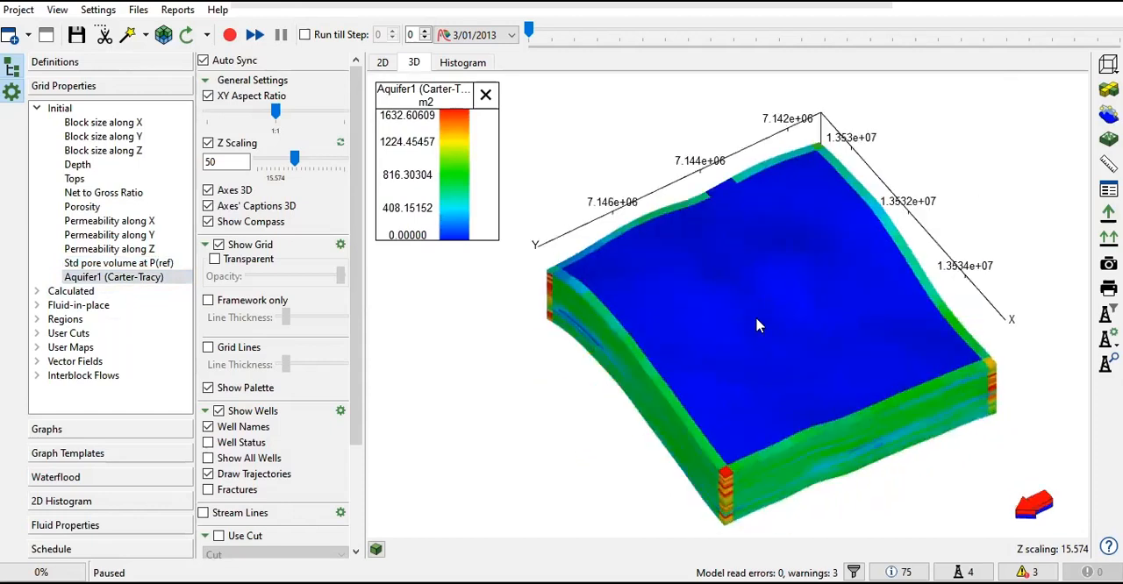
pyautogui.moveTo(758, 327); pyautogui.dragTo(715, 319)
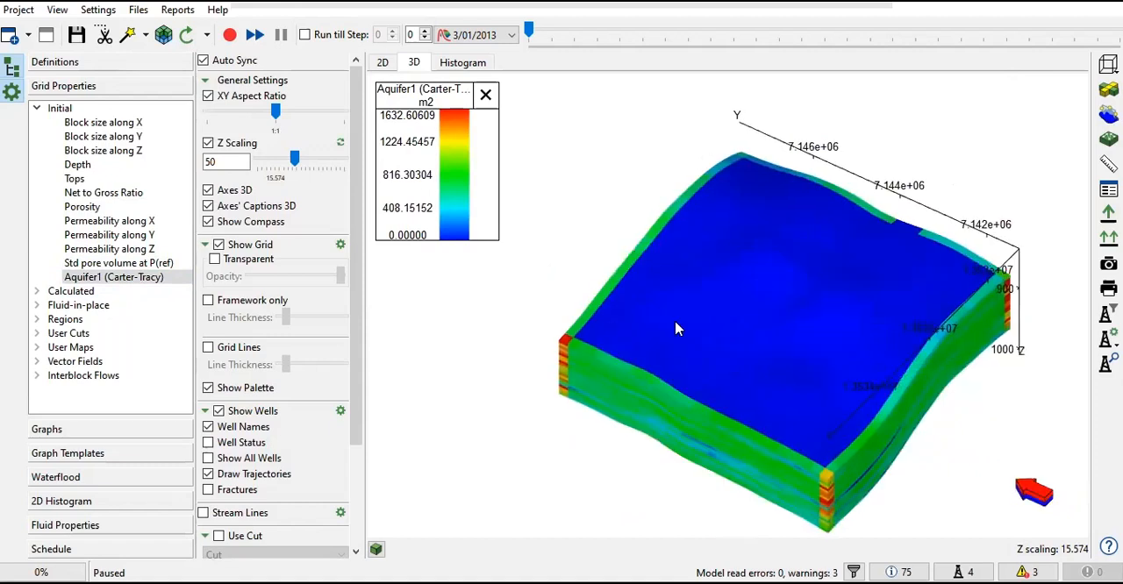
pyautogui.click(38, 109)
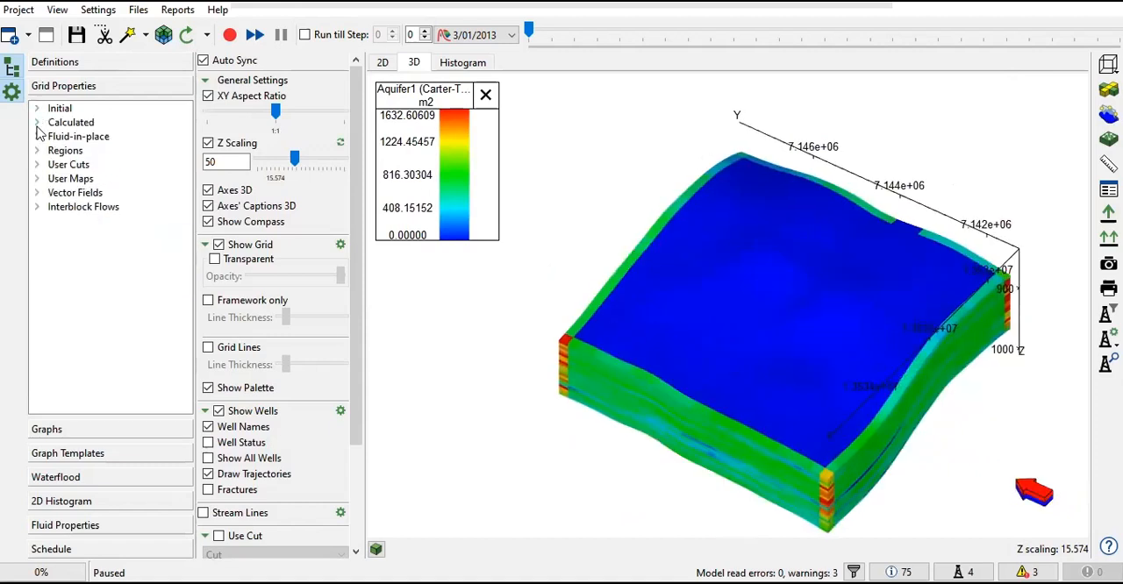
# Show oil, water and gas saturations and inverse water FVF from the Calculated group, orbiting the grid
pyautogui.click(70, 123)
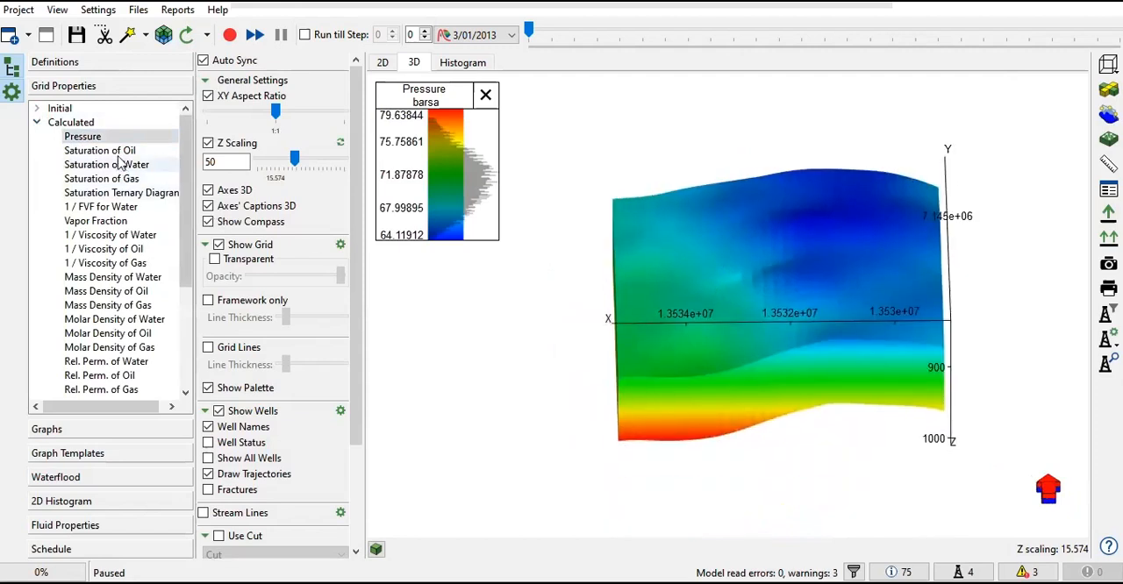
pyautogui.click(100, 151)
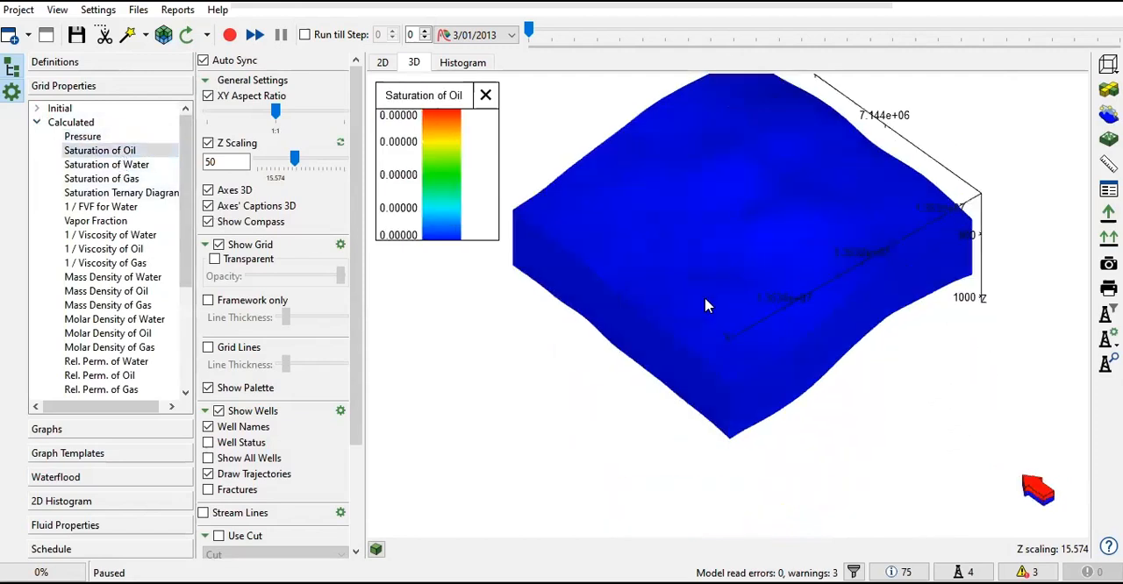
pyautogui.moveTo(709, 305); pyautogui.dragTo(603, 282)
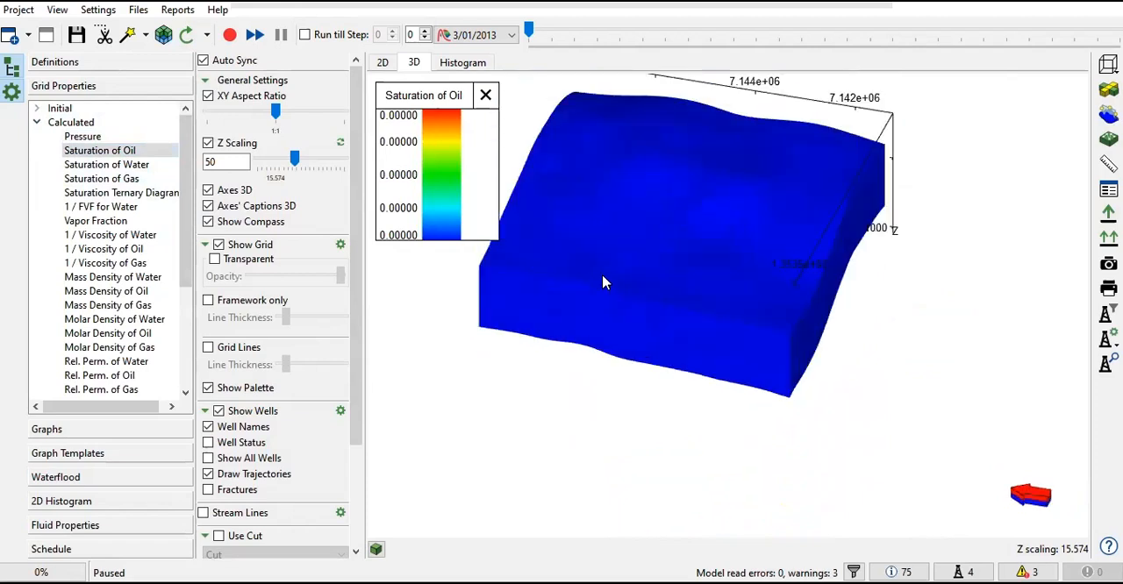
pyautogui.click(105, 165)
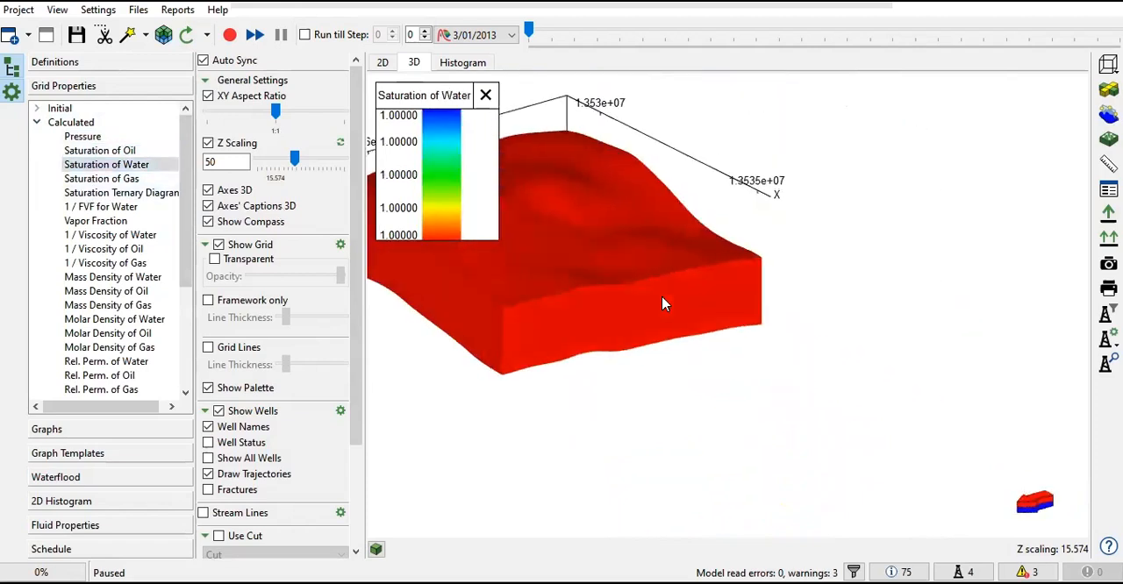
pyautogui.moveTo(663, 305); pyautogui.dragTo(848, 393)
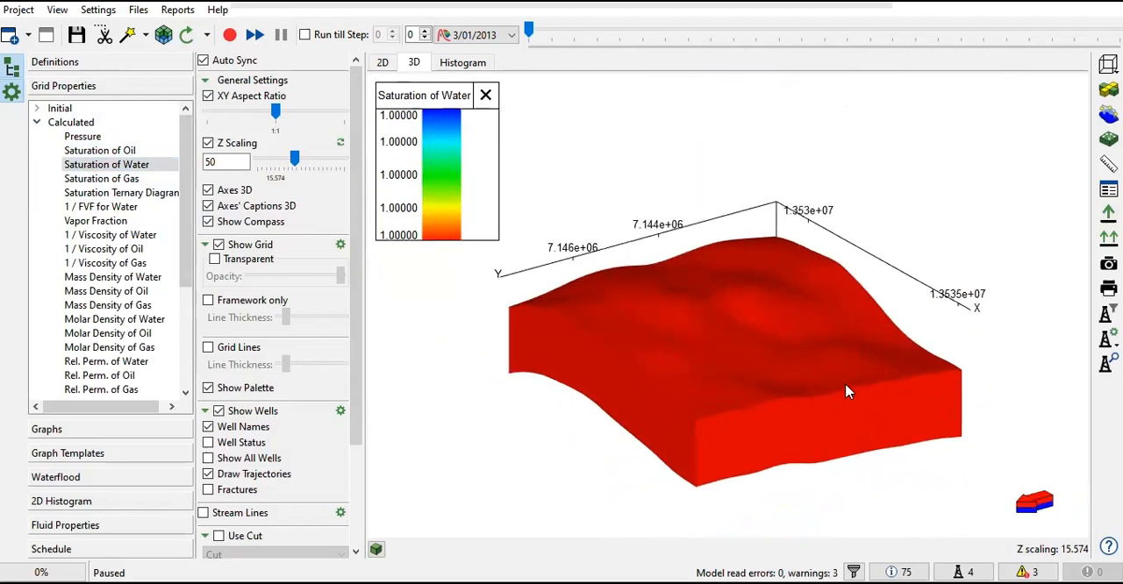
pyautogui.moveTo(845, 393); pyautogui.dragTo(810, 383)
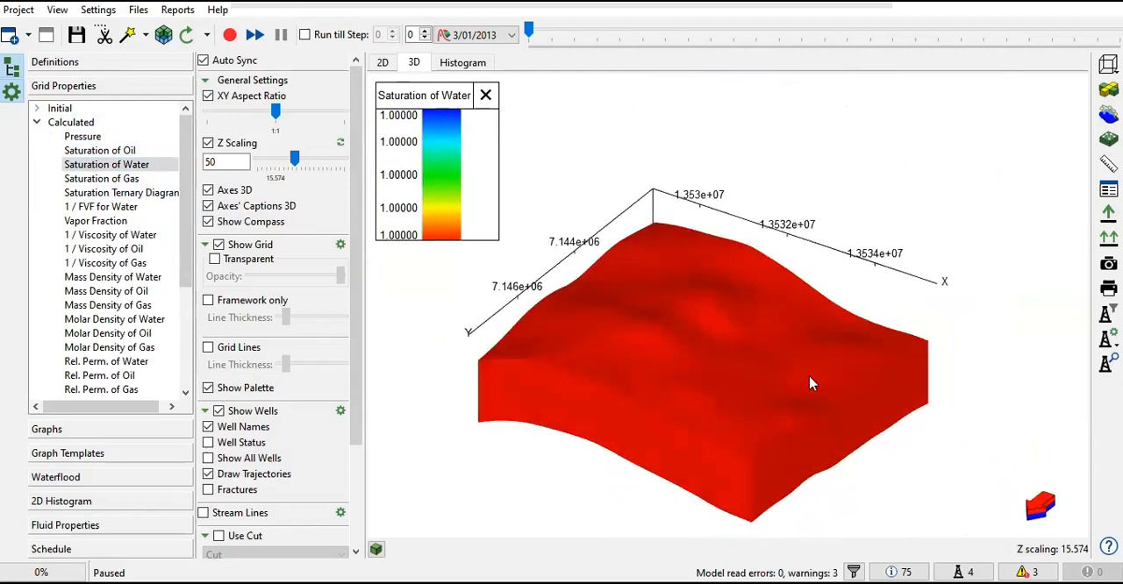
pyautogui.click(102, 178)
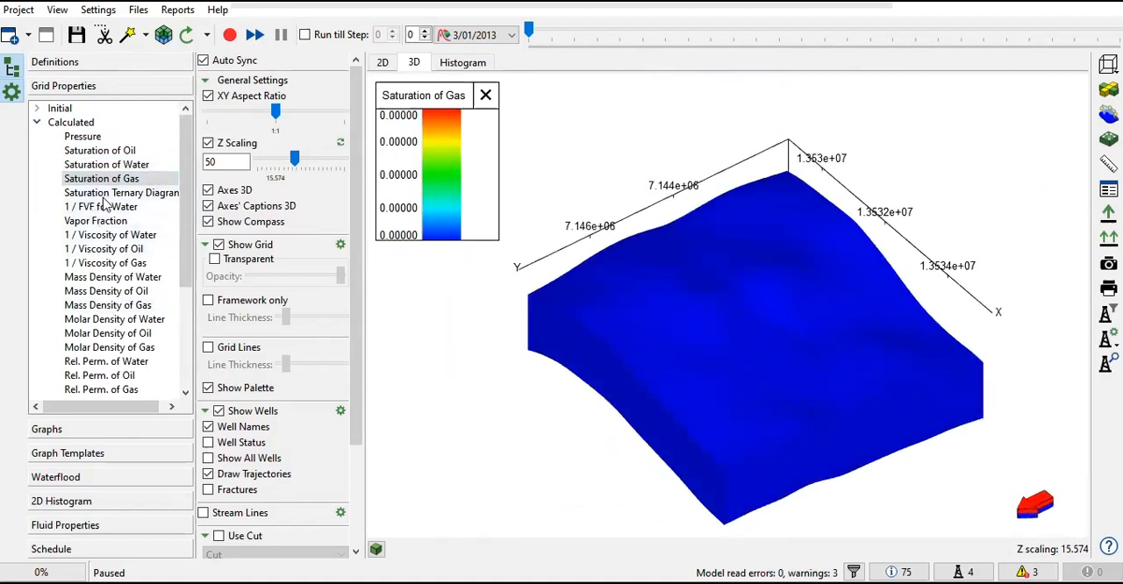
pyautogui.click(121, 193)
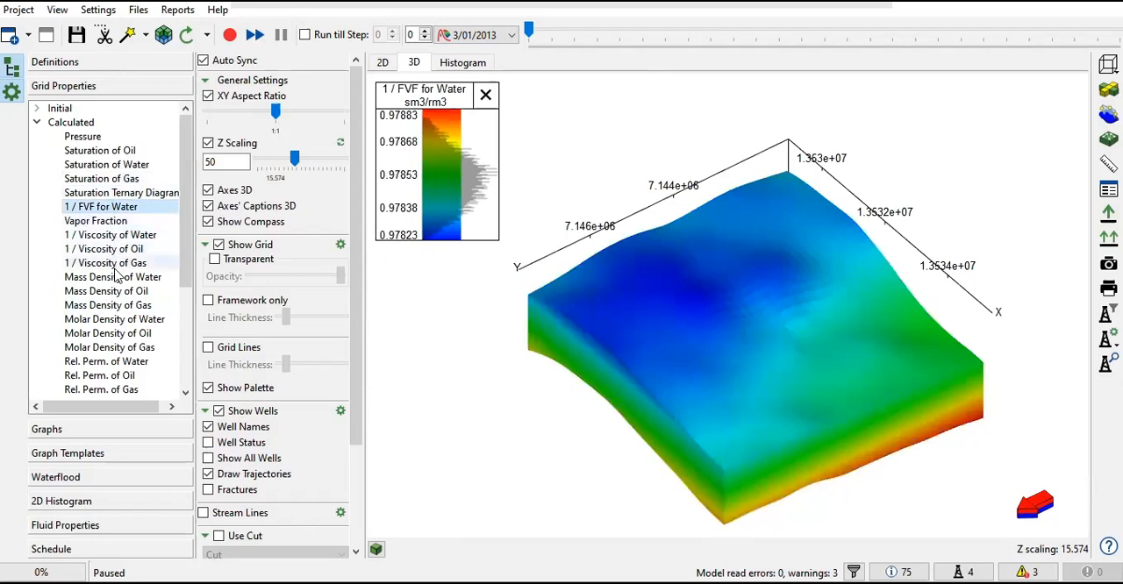
# Show water and gas mass densities, water molar density, water and oil relative permeabilities, then collapse Calculated
pyautogui.click(112, 277)
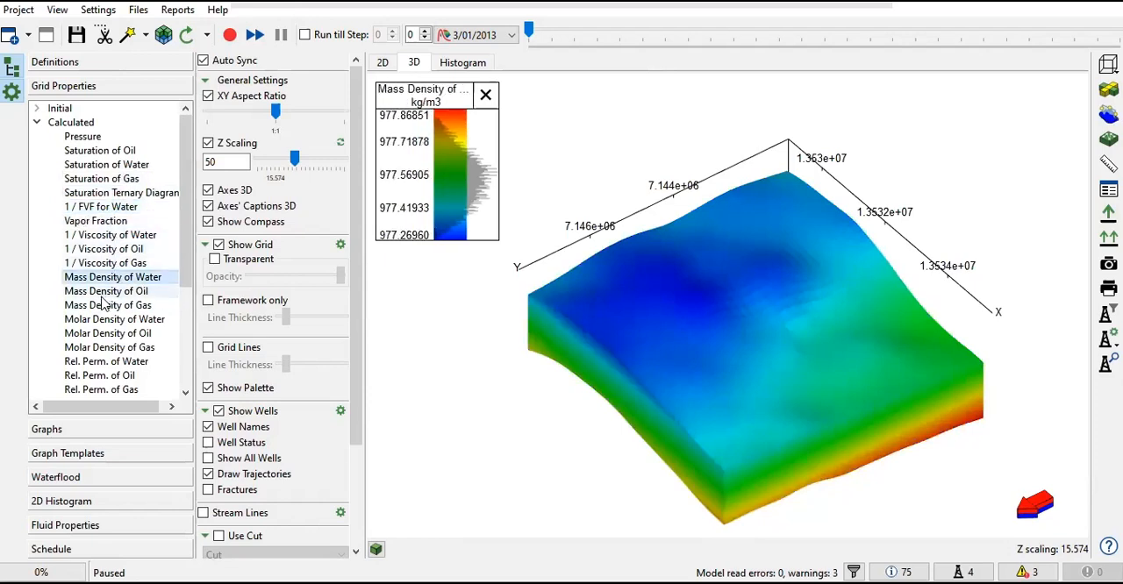
pyautogui.click(105, 291)
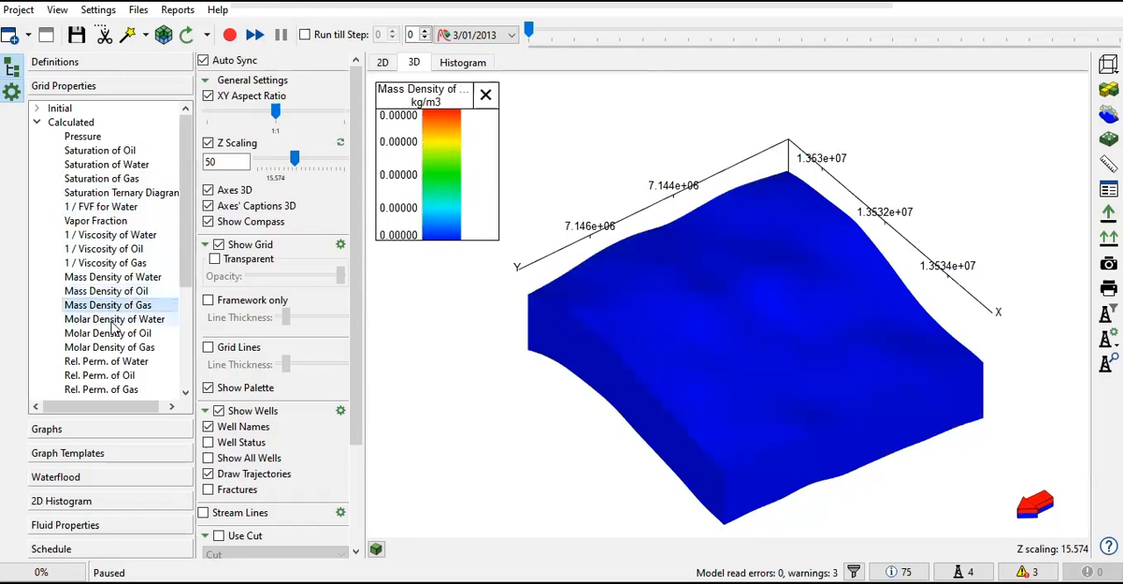
pyautogui.click(114, 320)
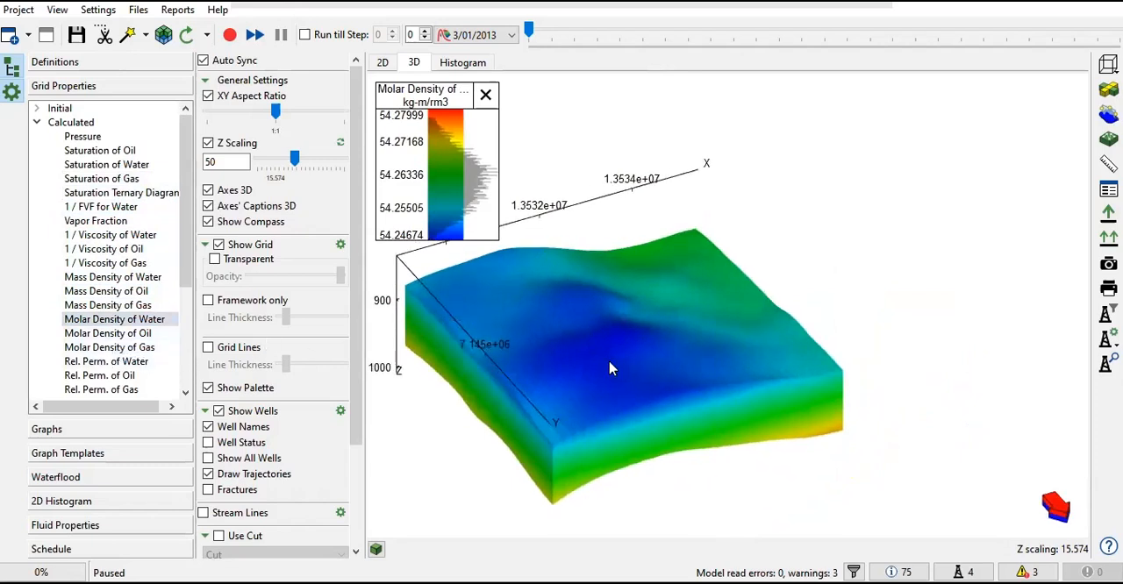
pyautogui.moveTo(612, 368); pyautogui.dragTo(606, 365)
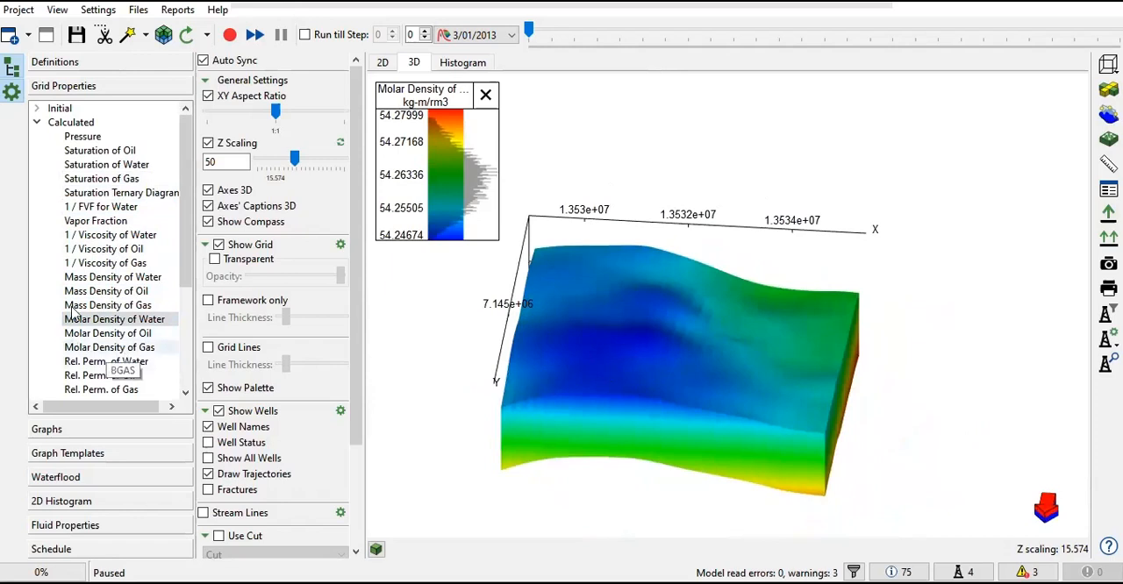
pyautogui.click(113, 277)
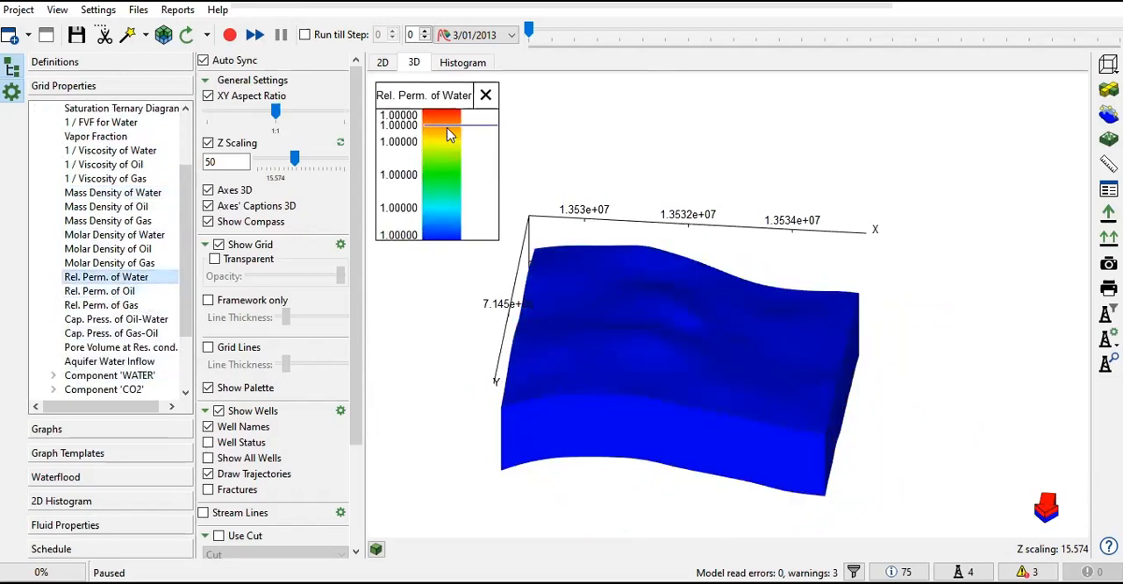
pyautogui.click(98, 291)
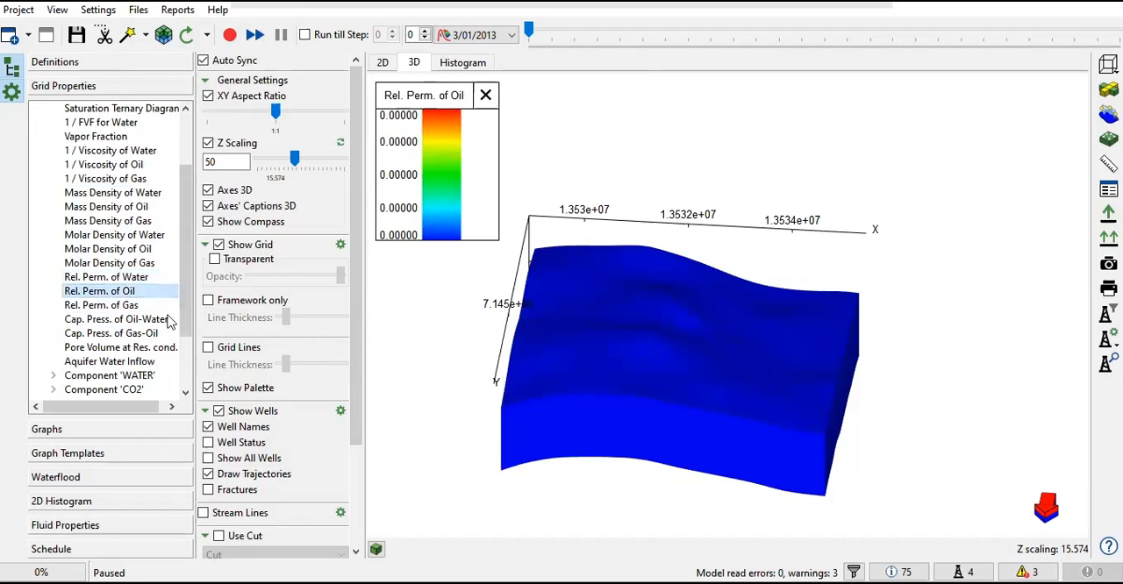
pyautogui.click(109, 264)
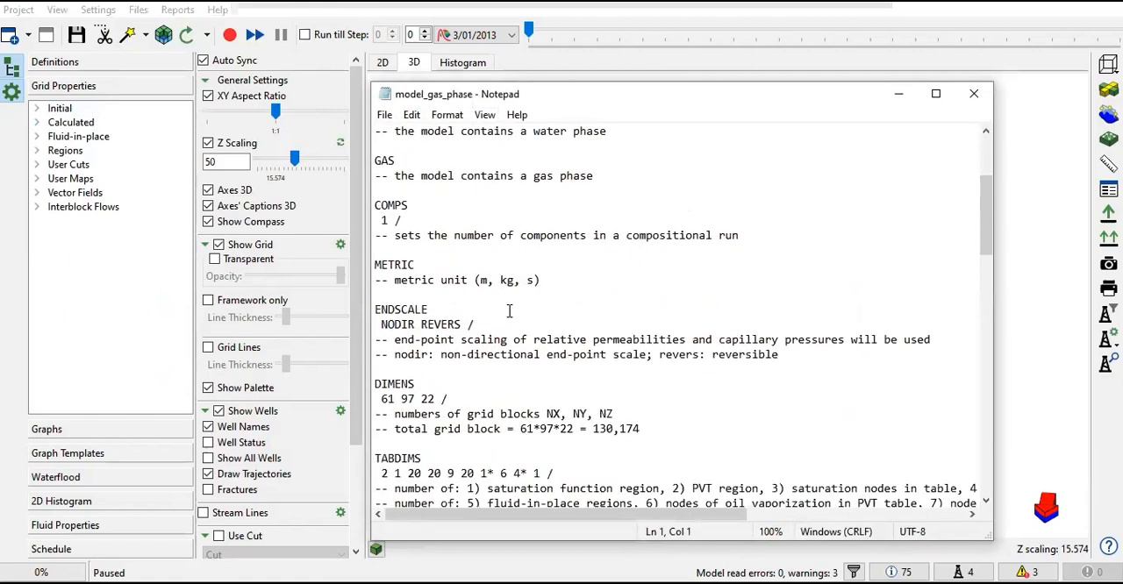
# Scroll through the RUNSPEC dimension keywords down to AQUDIMS and close the data file
pyautogui.scroll(-3)
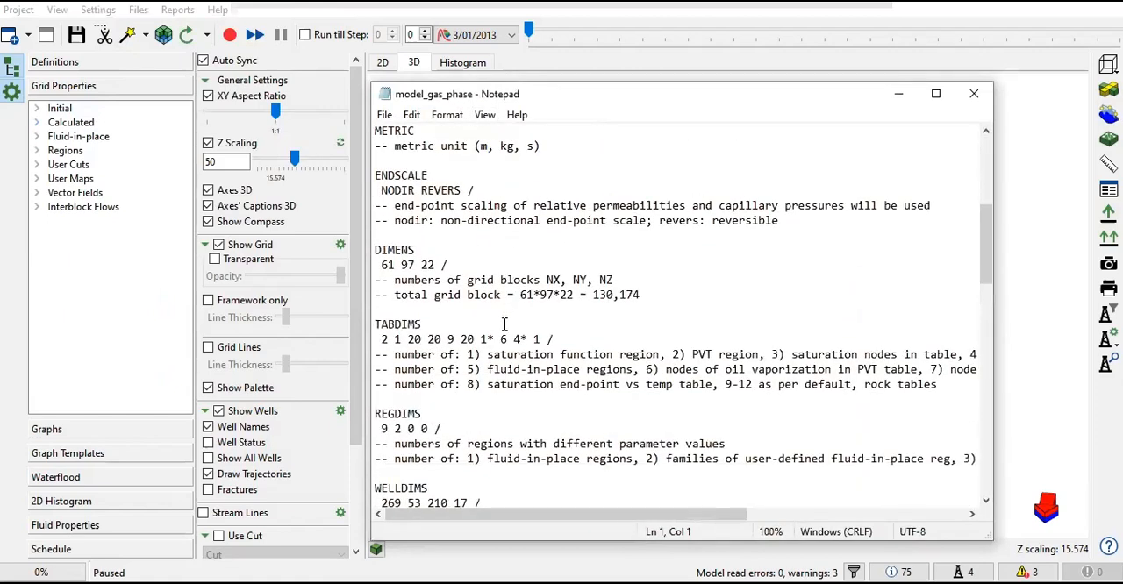
pyautogui.scroll(3)
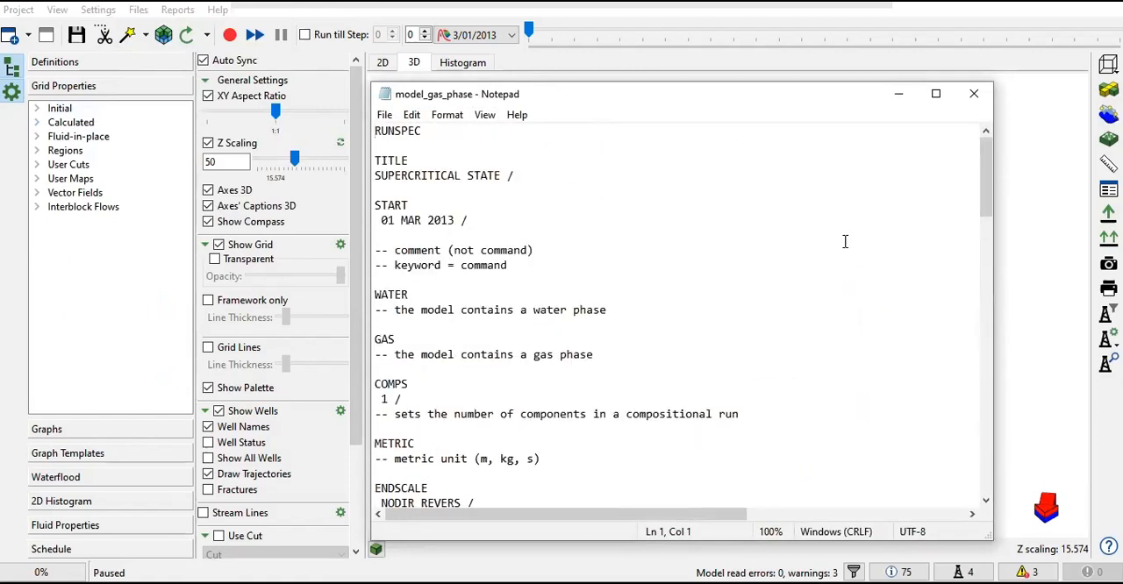
pyautogui.scroll(-3)
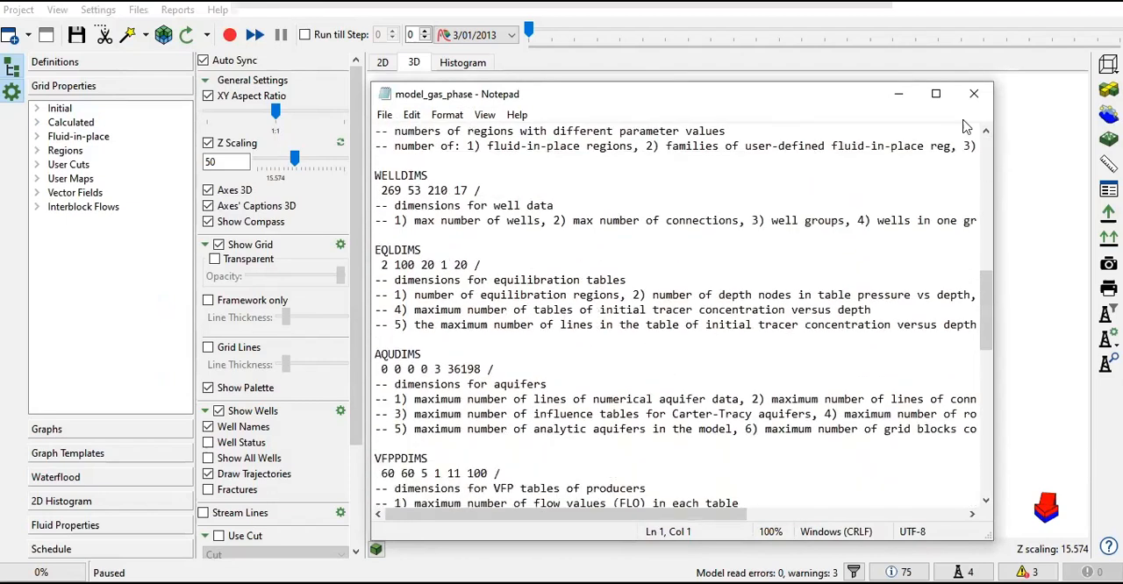
pyautogui.click(972, 93)
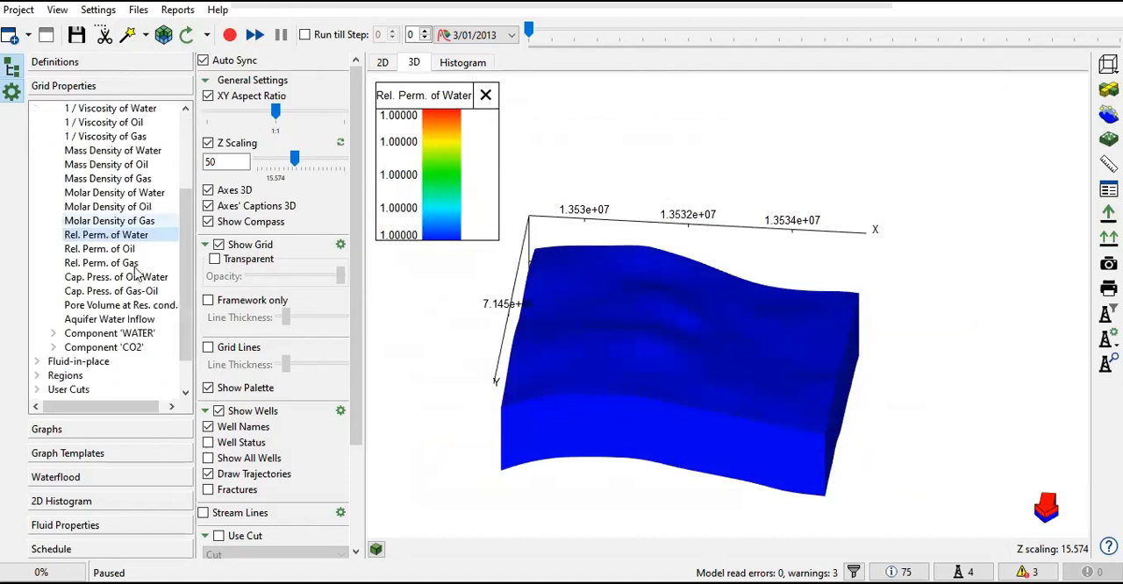
# Expand the WATER and CO2 component property lists, then the Regions group
pyautogui.click(52, 249)
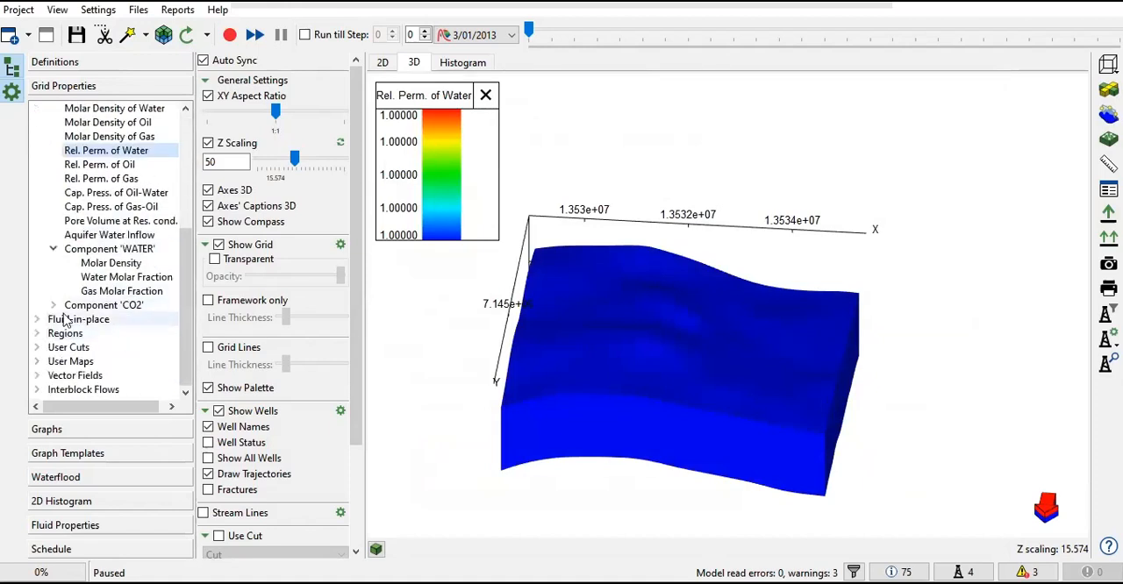
pyautogui.click(52, 306)
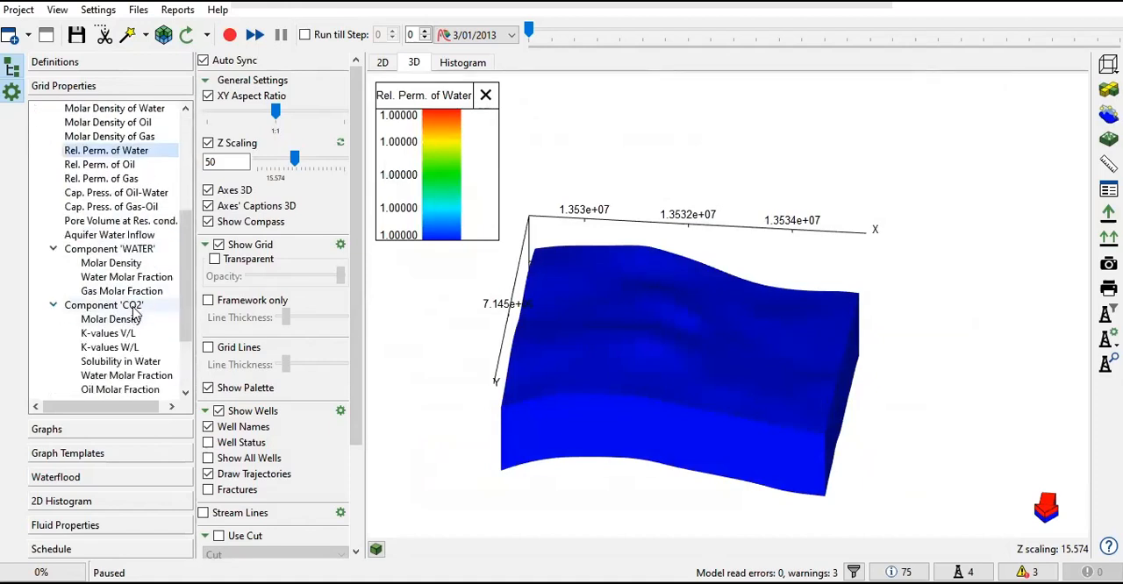
pyautogui.scroll(-3)
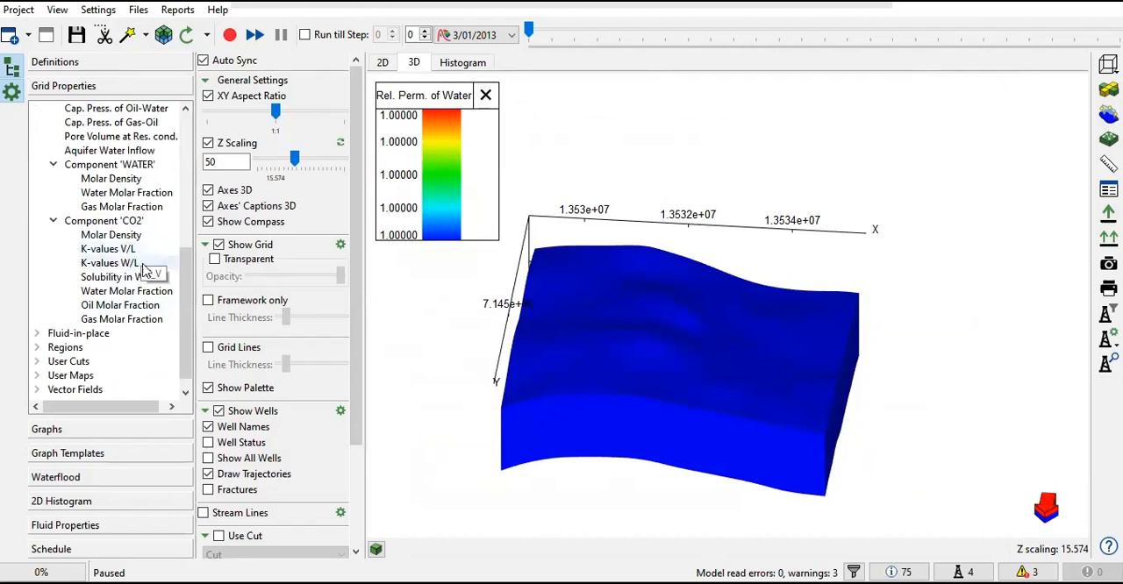
pyautogui.click(37, 347)
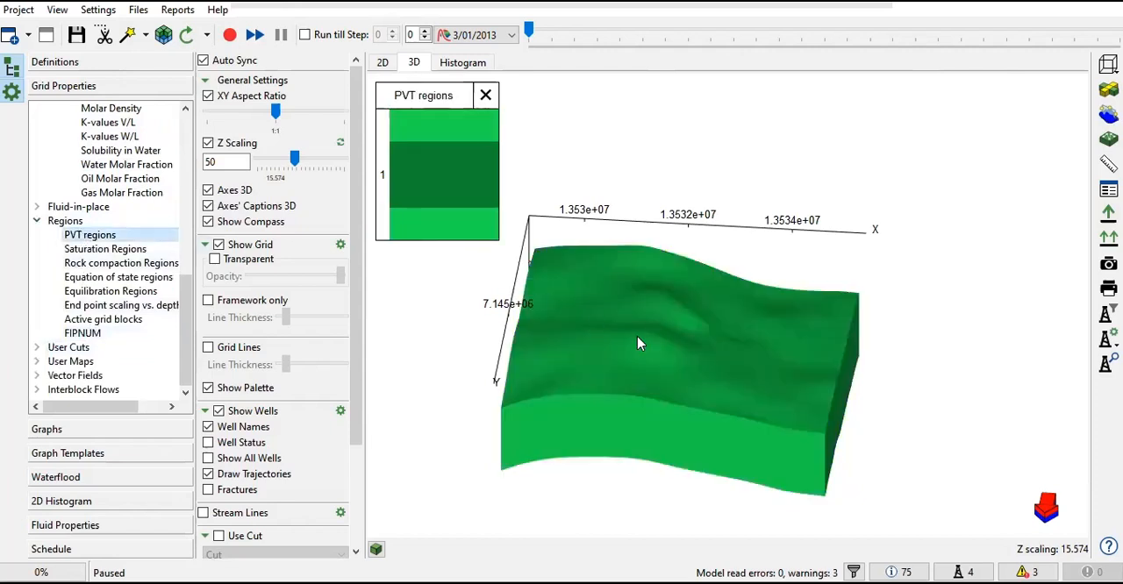
# Show saturation, rock compaction and equation-of-state regions, orbiting to see the side layers
pyautogui.click(105, 249)
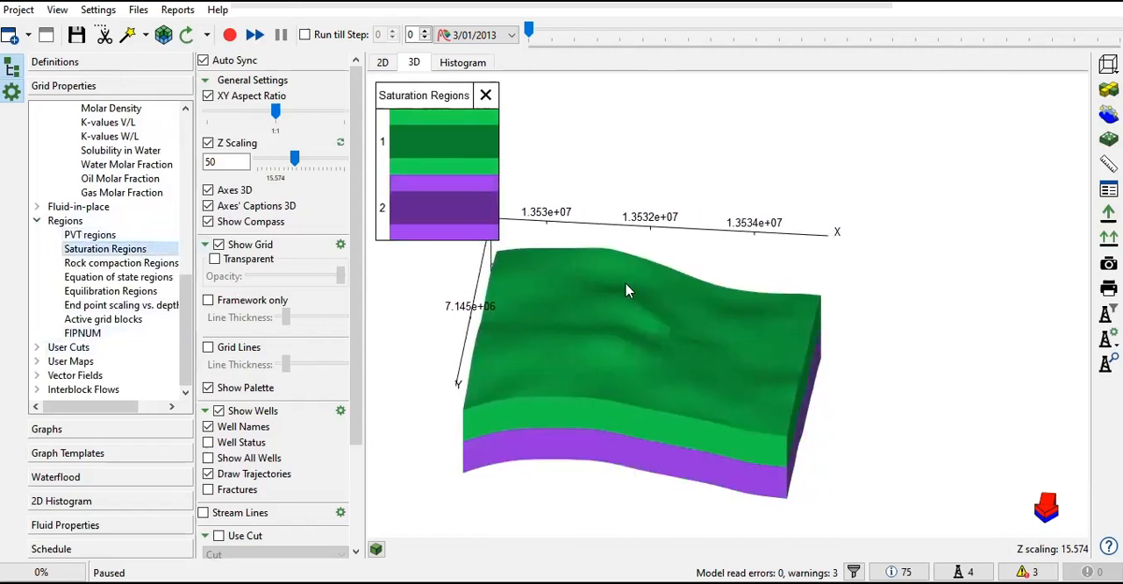
pyautogui.moveTo(628, 291); pyautogui.dragTo(786, 291)
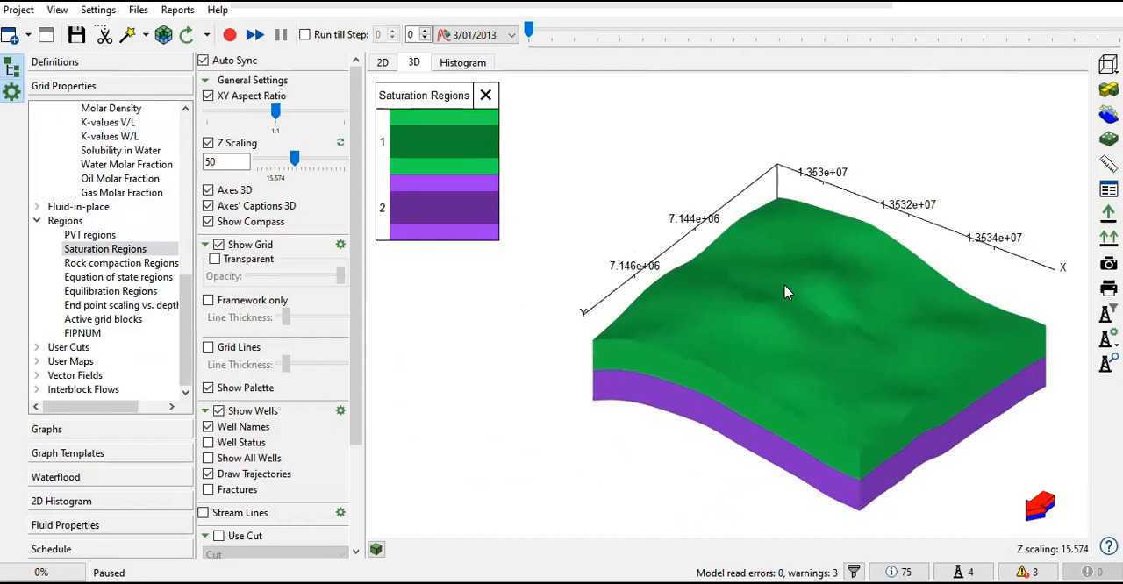
pyautogui.moveTo(786, 291); pyautogui.dragTo(775, 297)
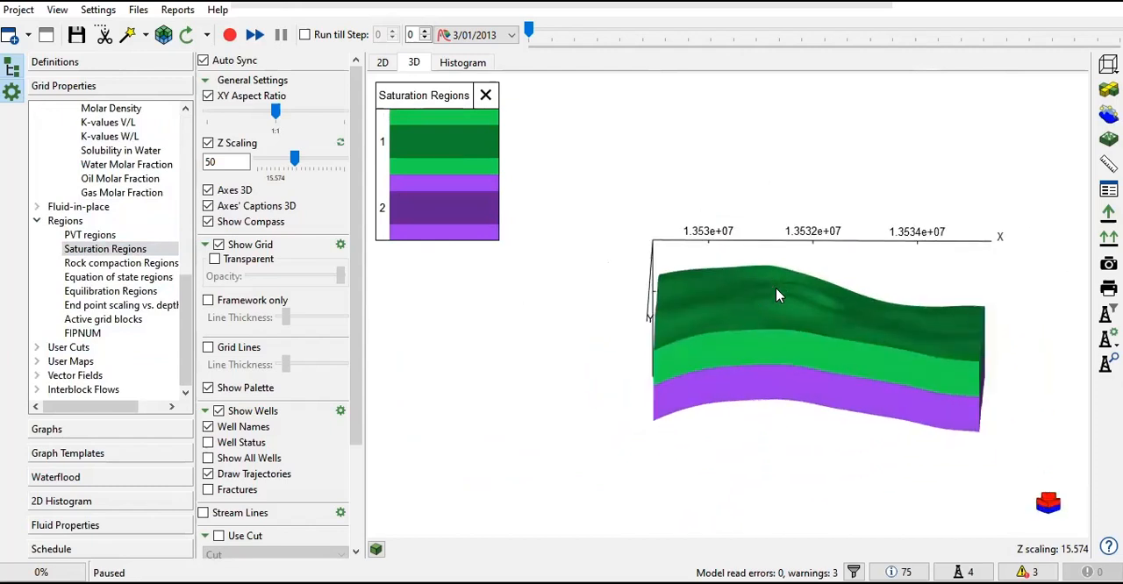
pyautogui.moveTo(776, 295); pyautogui.dragTo(805, 375)
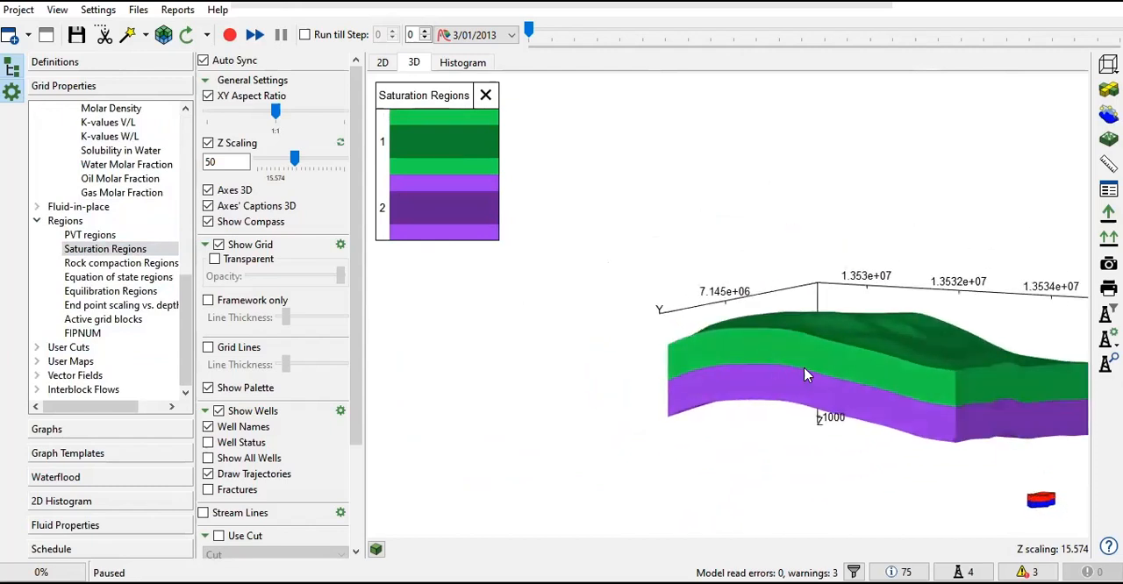
pyautogui.moveTo(807, 372); pyautogui.dragTo(763, 369)
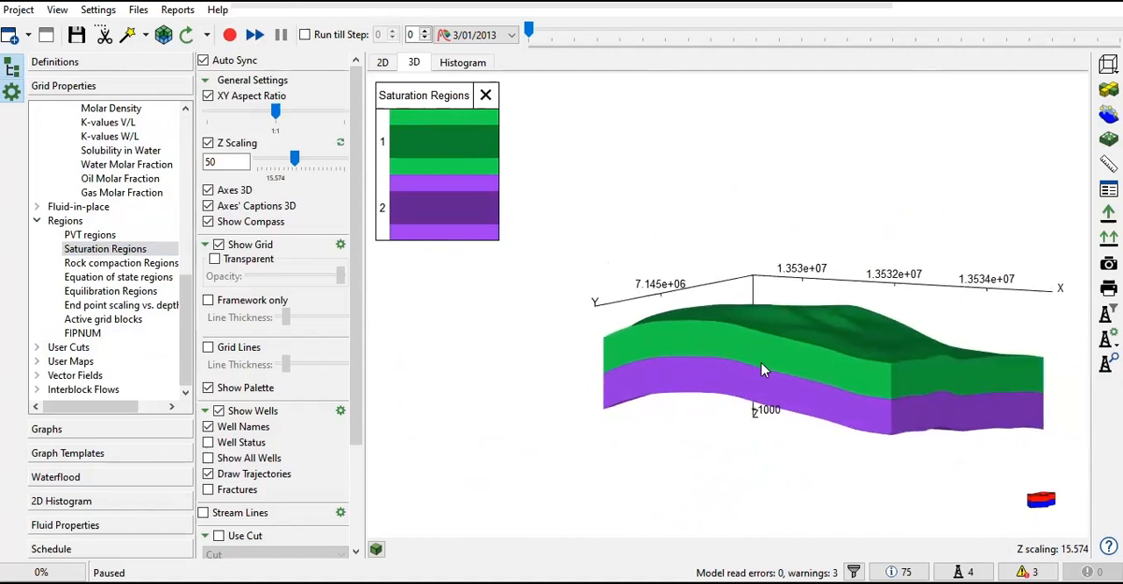
pyautogui.click(121, 263)
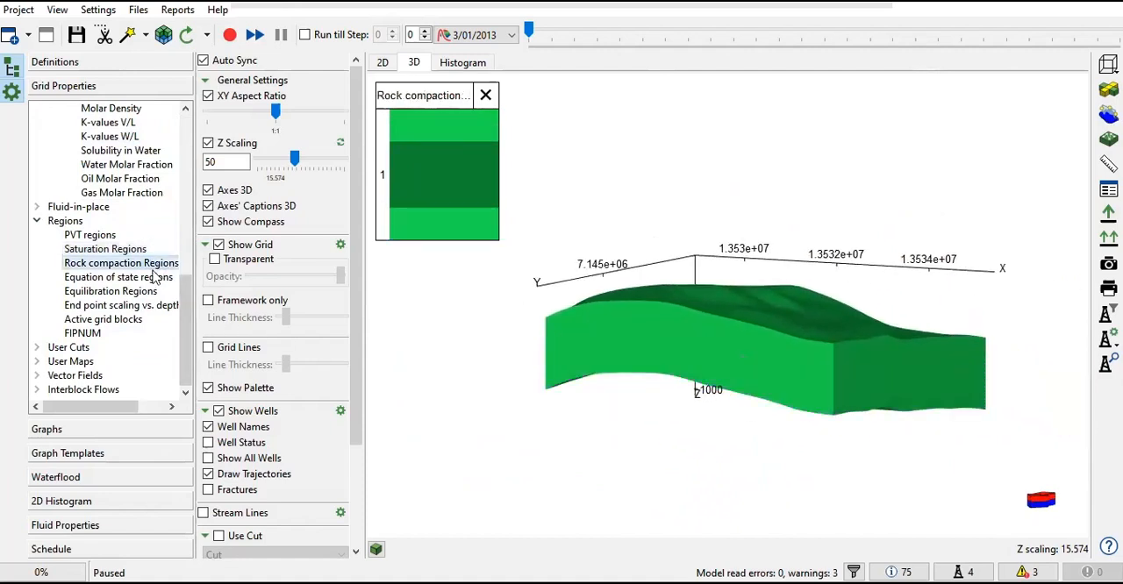
pyautogui.click(119, 277)
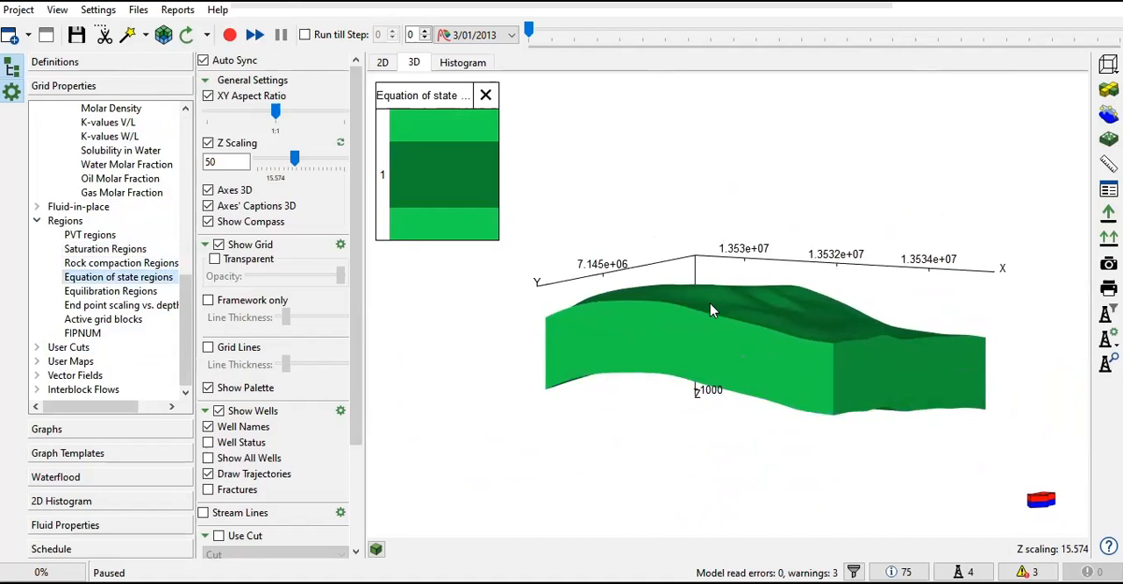
# Show equilibration, end-point scaling, FIPNUM and active-block regions, then CO2 molar density
pyautogui.click(108, 292)
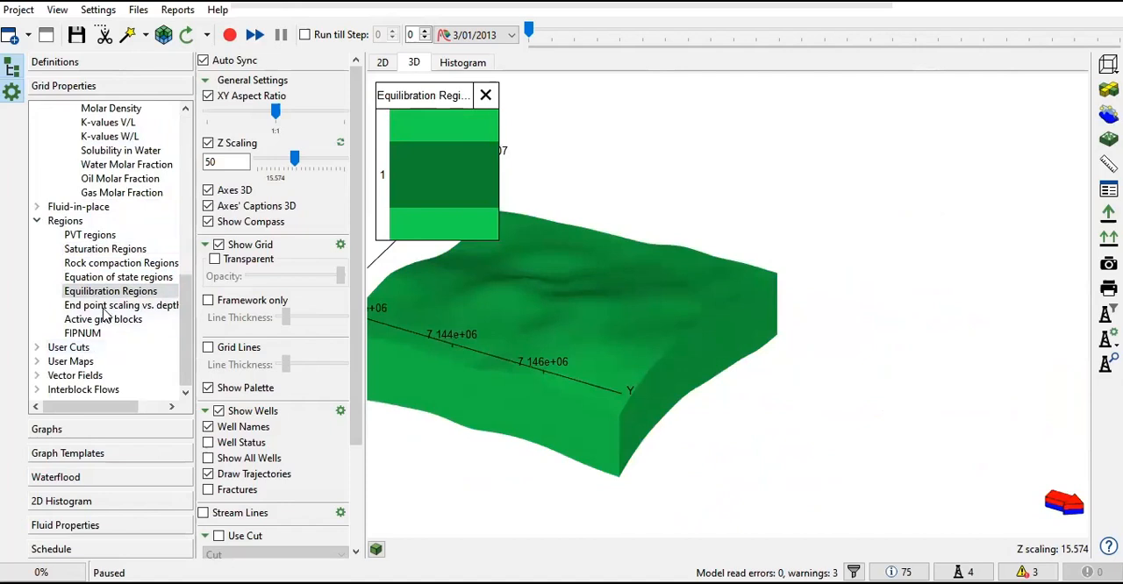
pyautogui.click(121, 305)
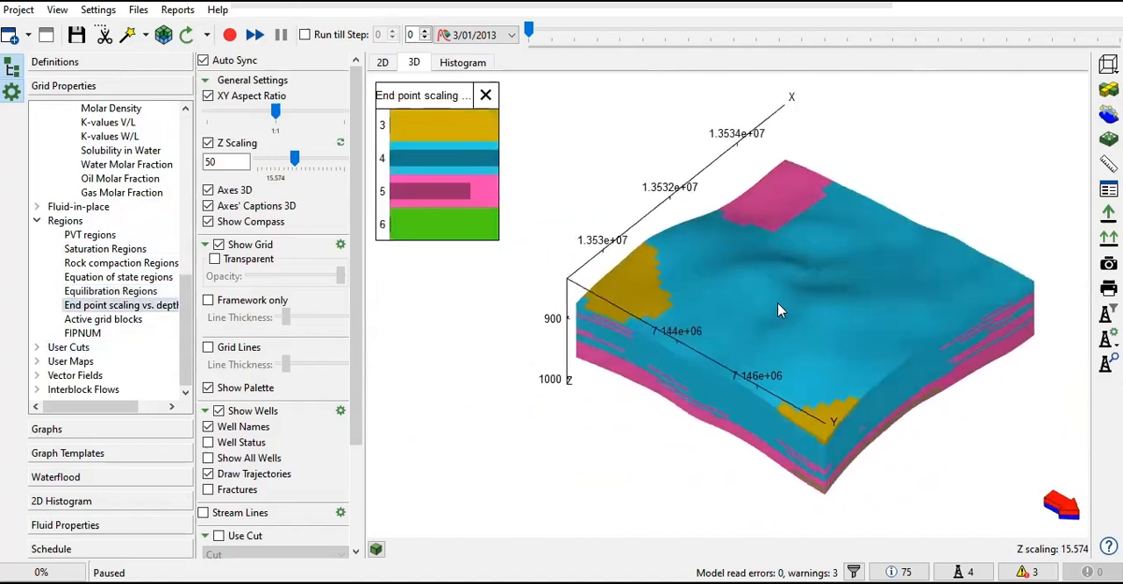
pyautogui.moveTo(780, 308); pyautogui.dragTo(702, 291)
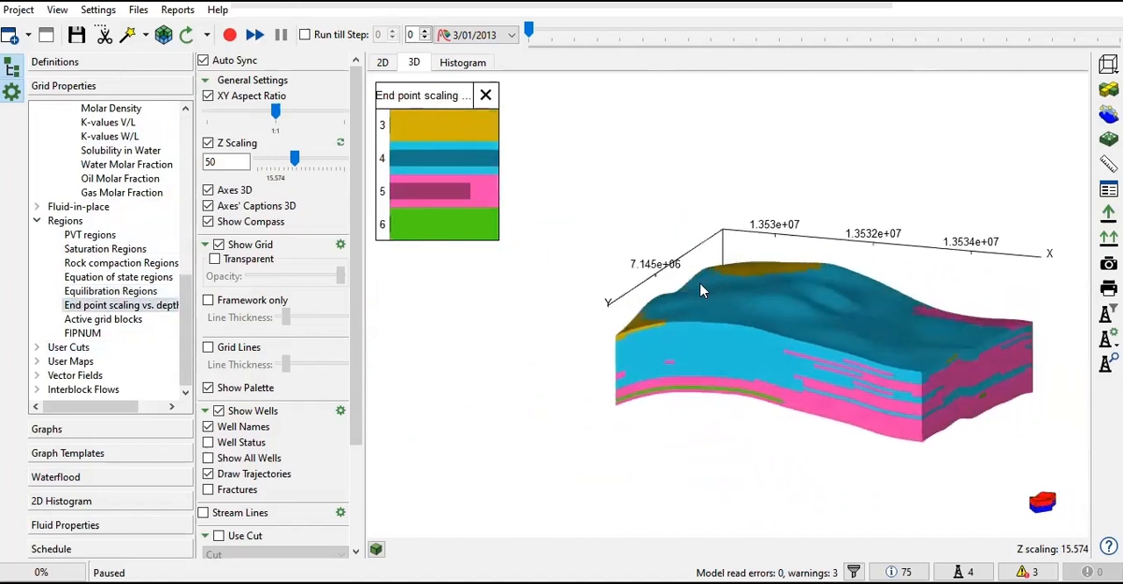
pyautogui.click(83, 334)
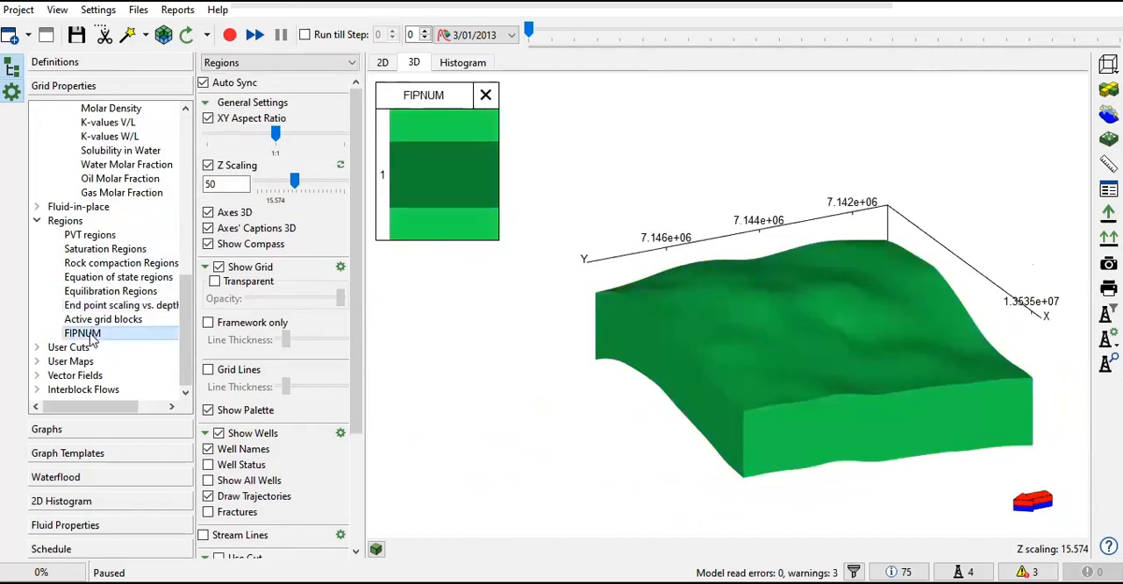
pyautogui.click(102, 319)
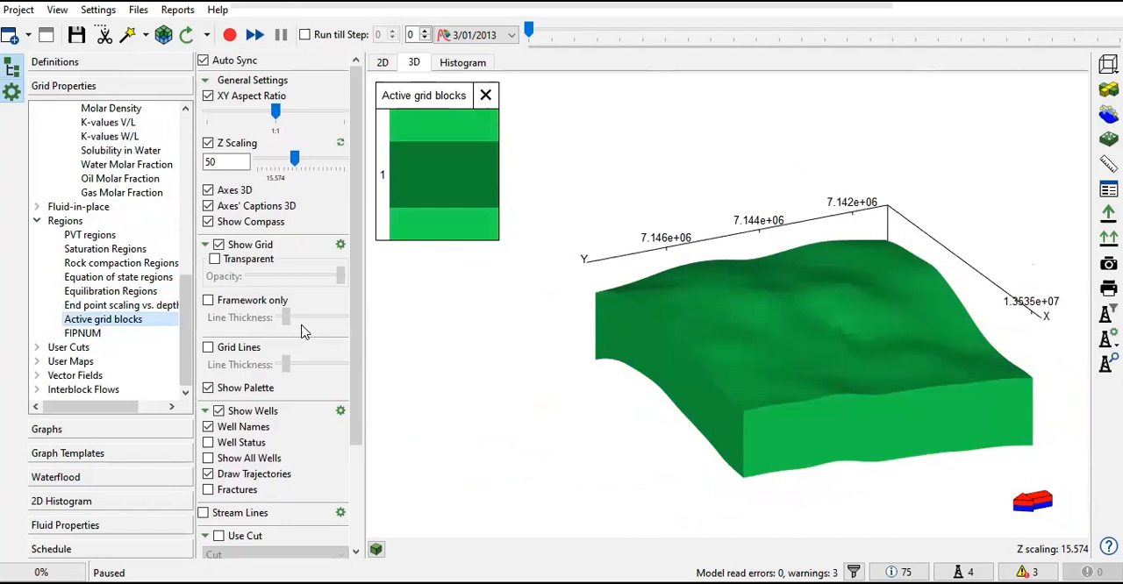
pyautogui.click(111, 221)
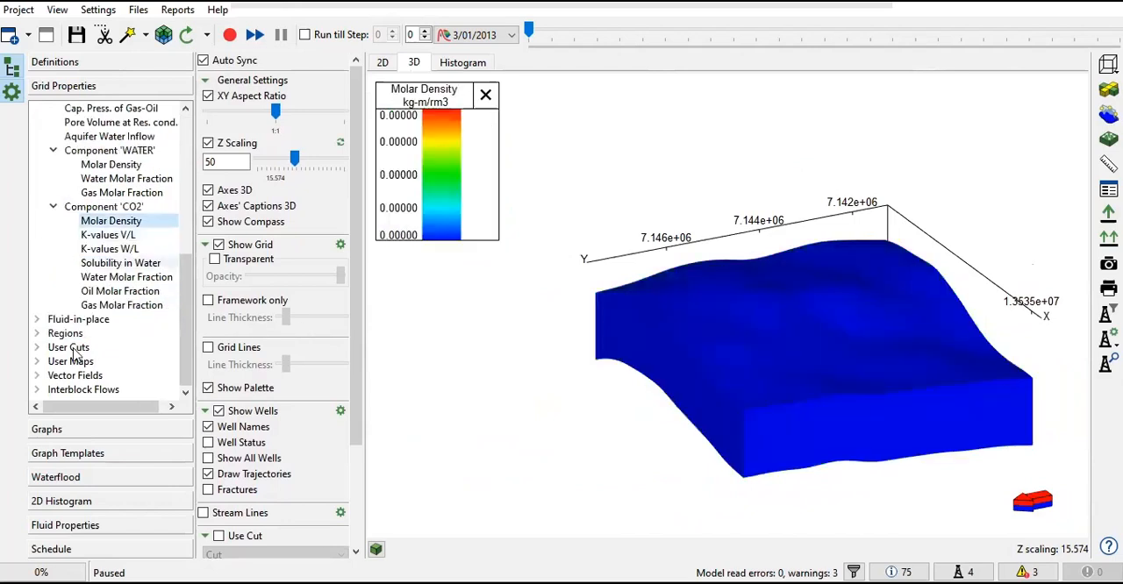
pyautogui.moveTo(62, 402)
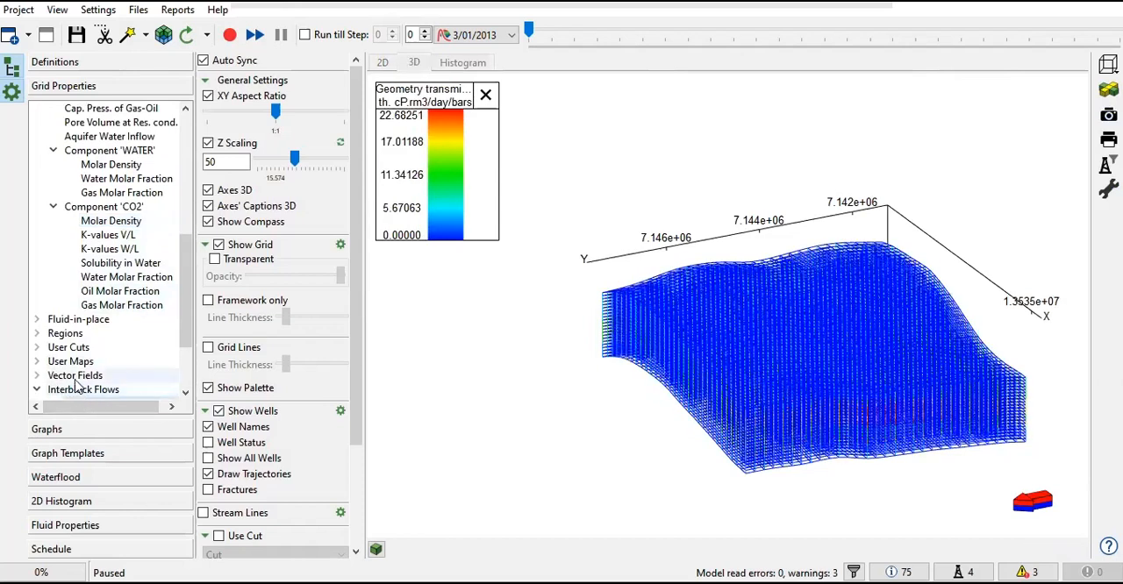
# Expand User Cuts and User Maps, collapse the property groups, and bring up the field rate graphs
pyautogui.click(91, 390)
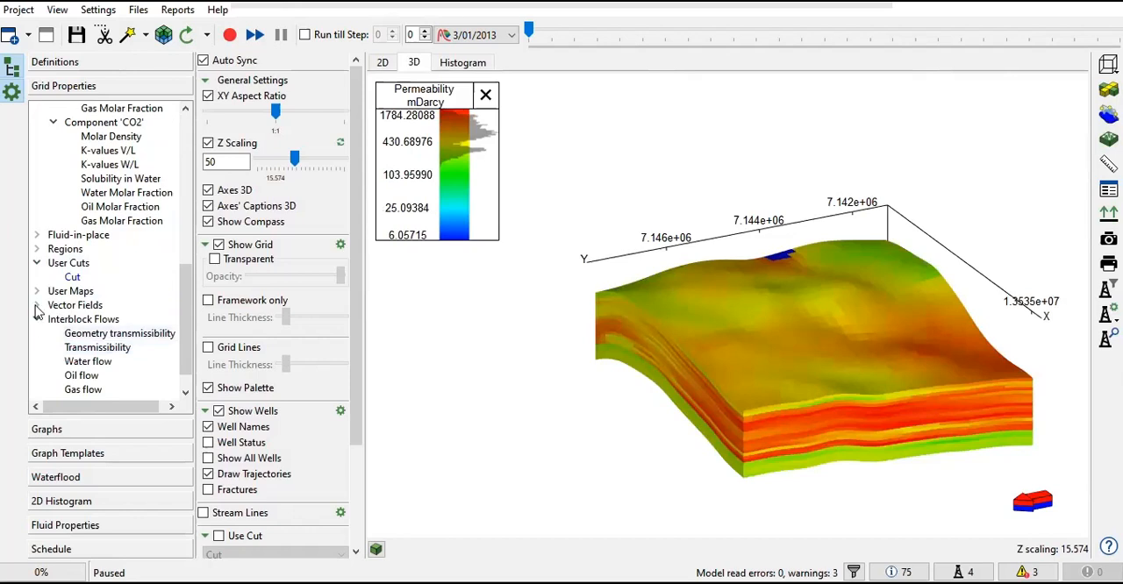
pyautogui.click(37, 291)
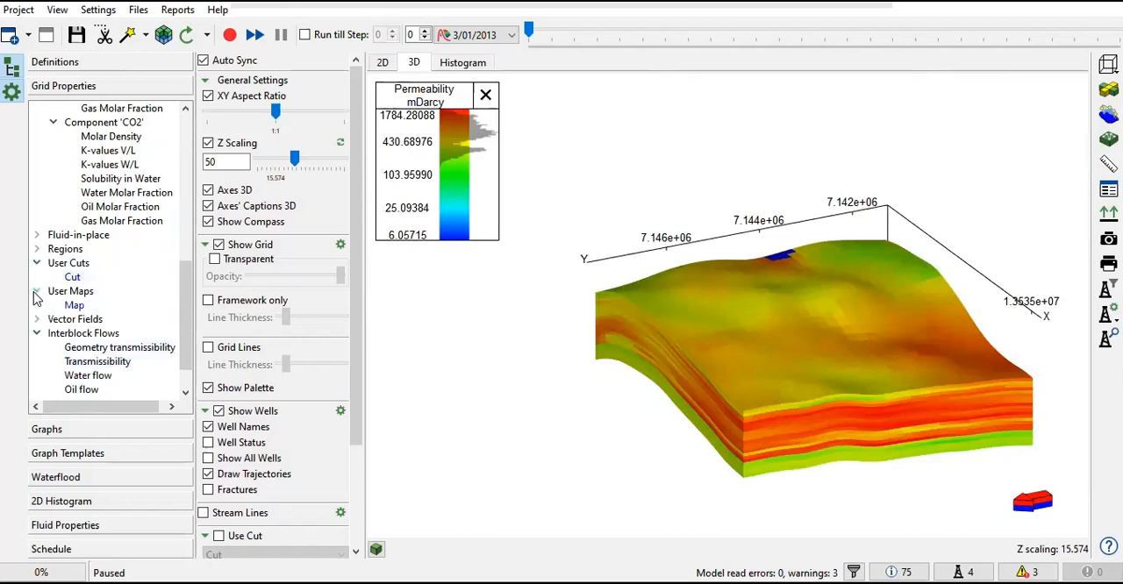
pyautogui.click(38, 291)
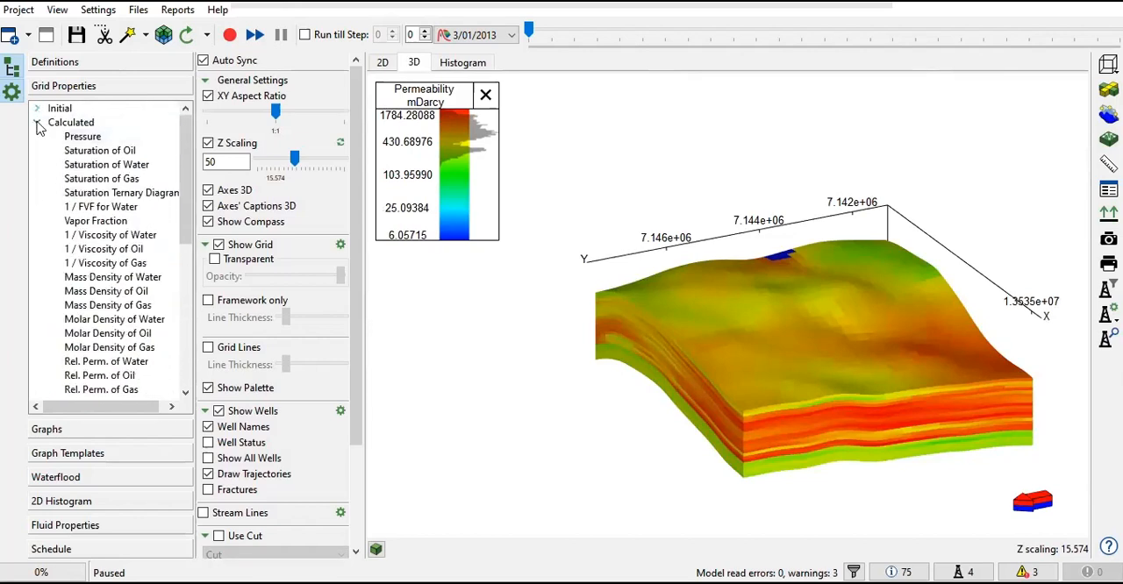
pyautogui.click(38, 123)
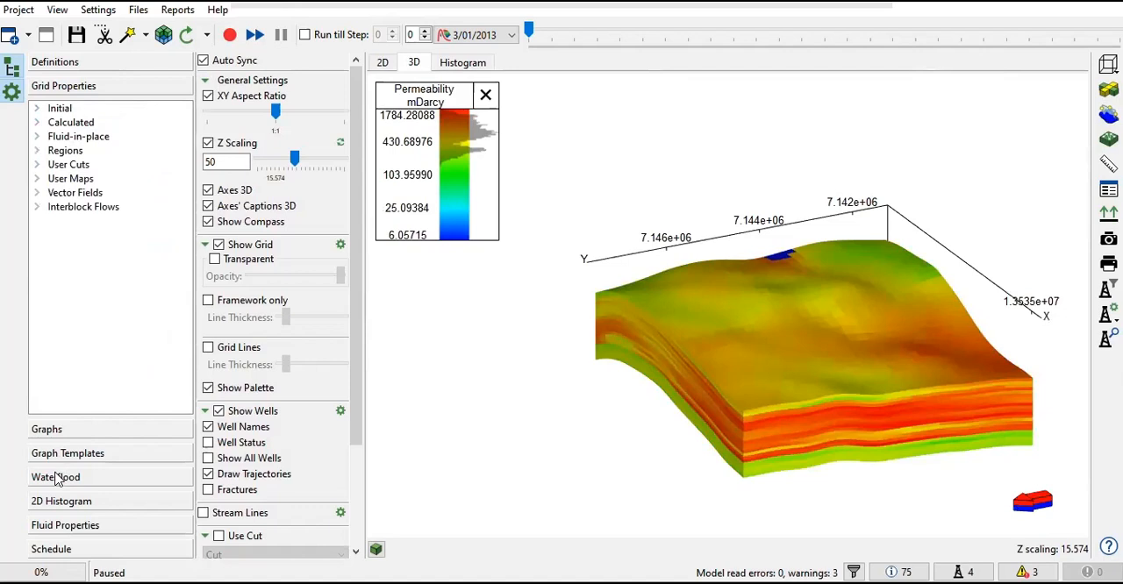
pyautogui.click(45, 430)
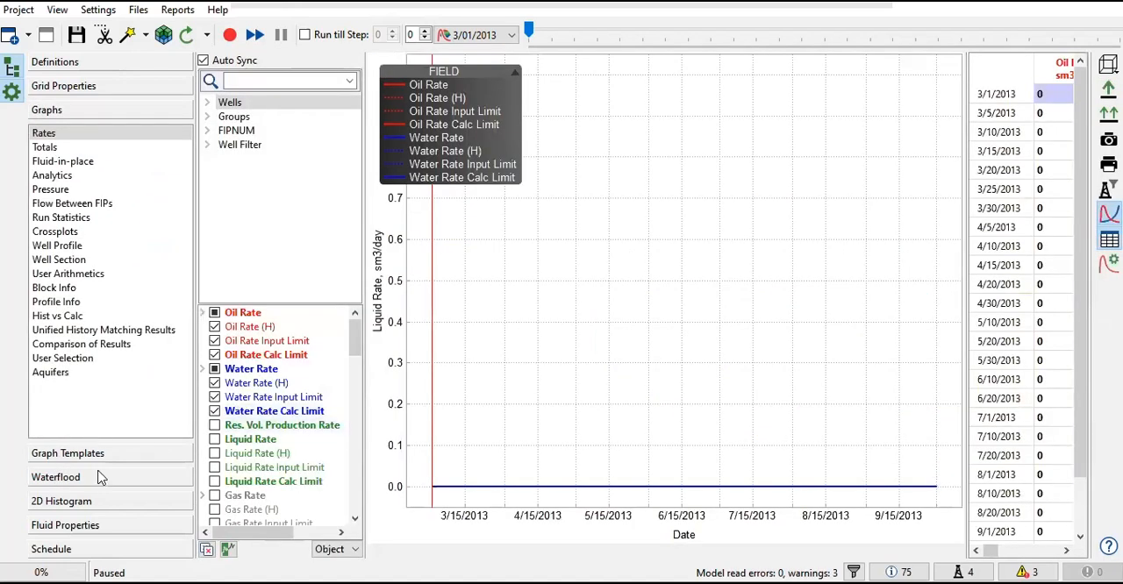